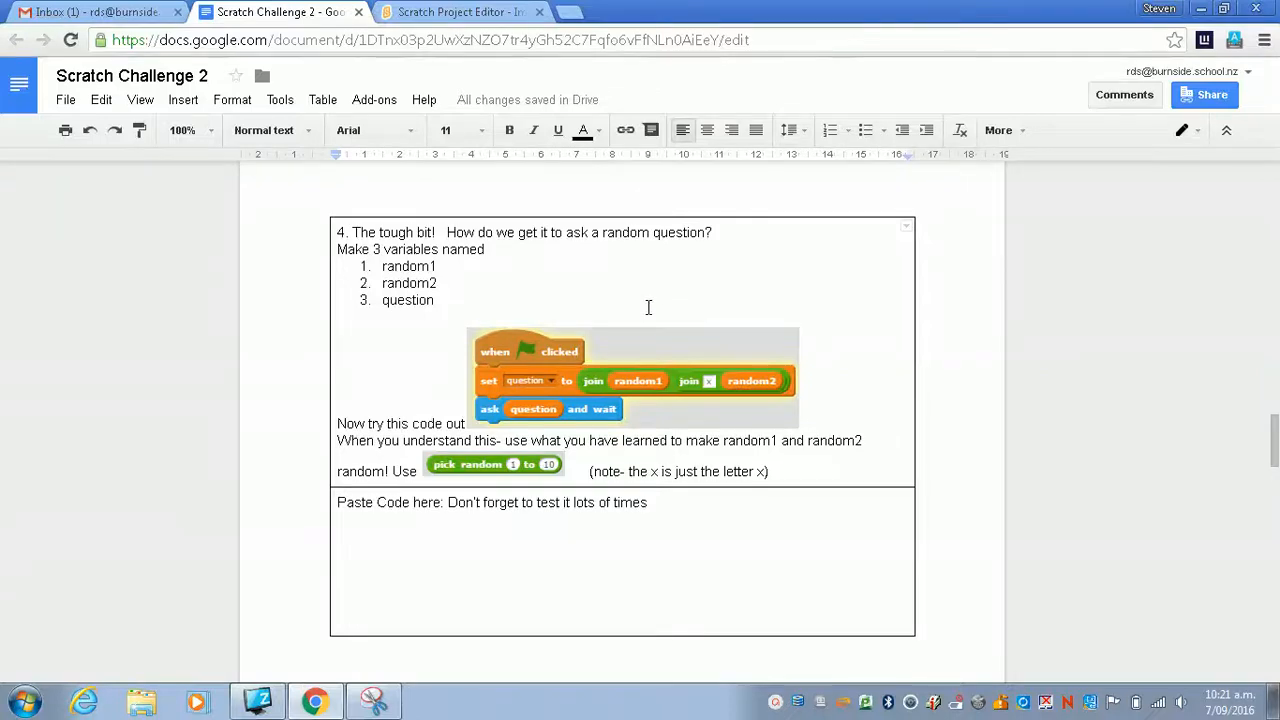
mouse_move(684, 316)
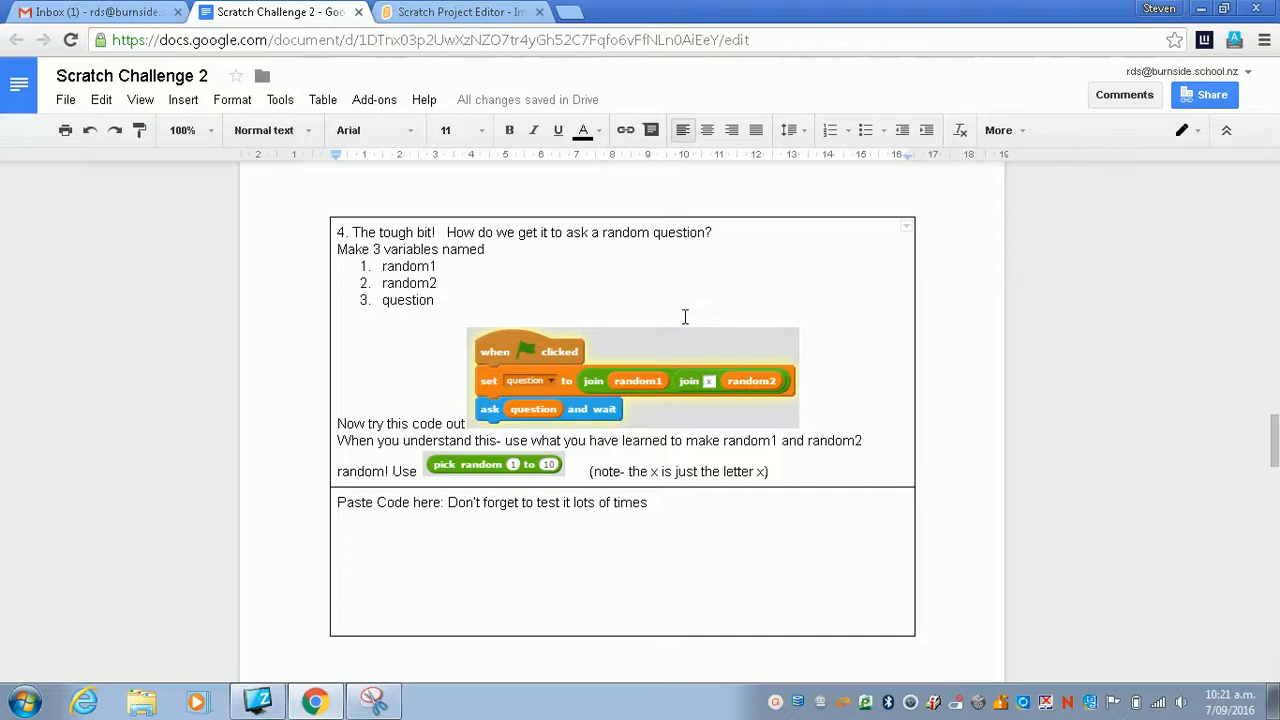
Review the challenge instructions, then return to the Scratch project editor.
scroll(down, 3)
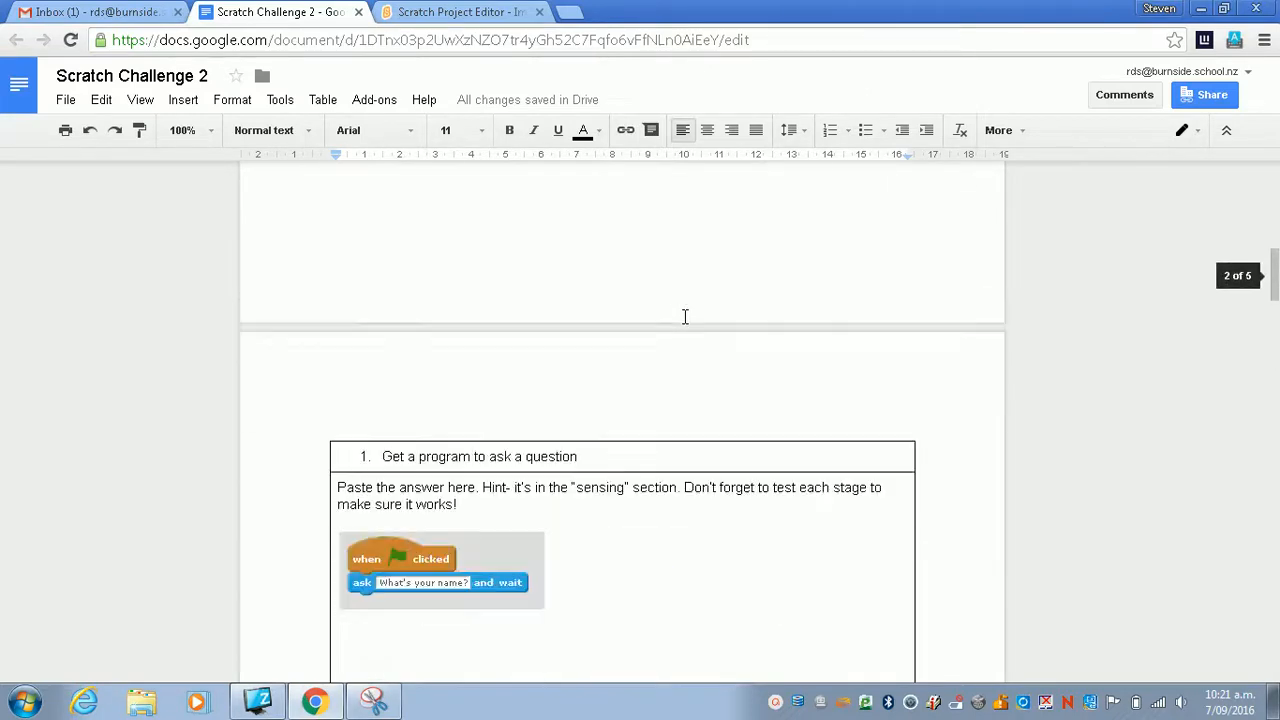
scroll(up, 3)
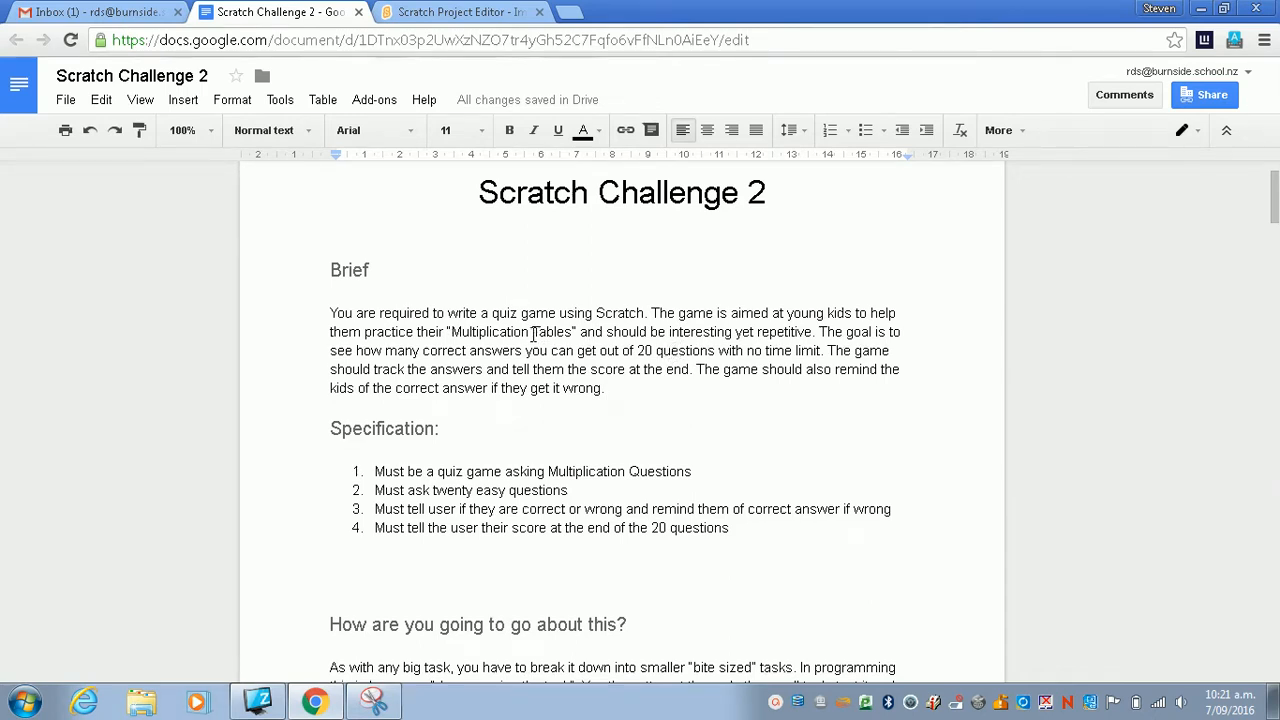
scroll(down, 3)
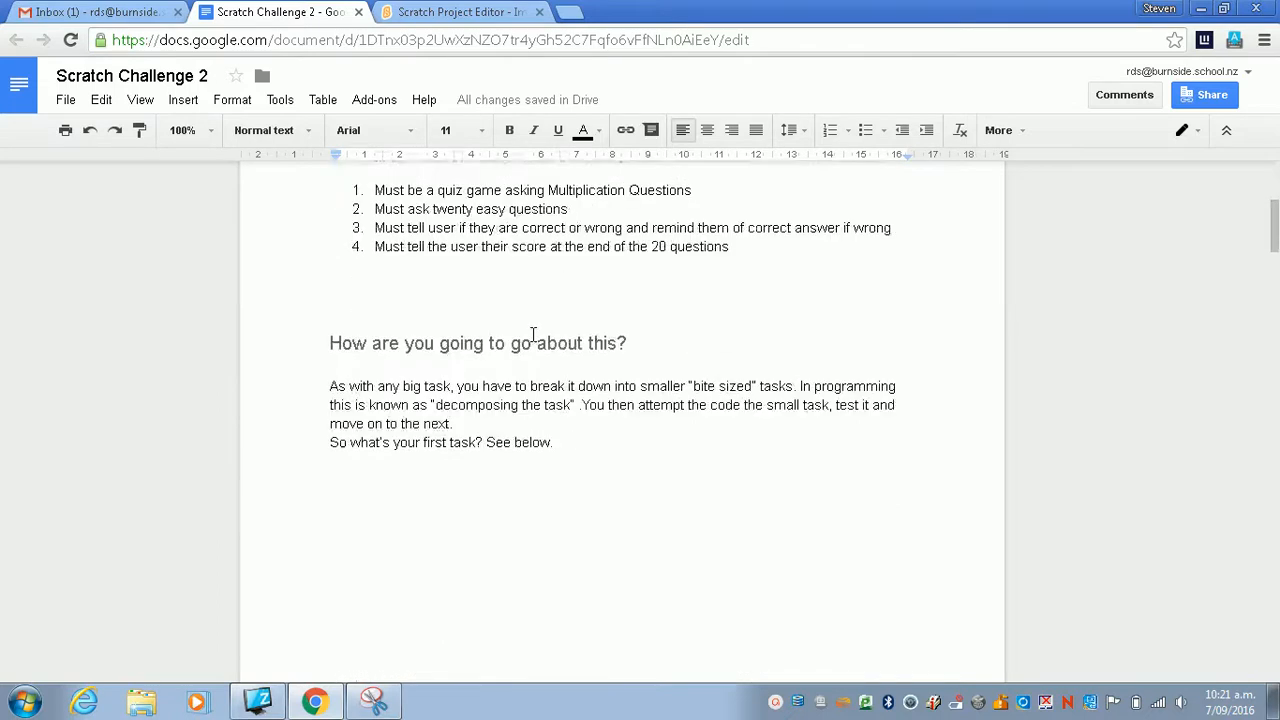
scroll(down, 3)
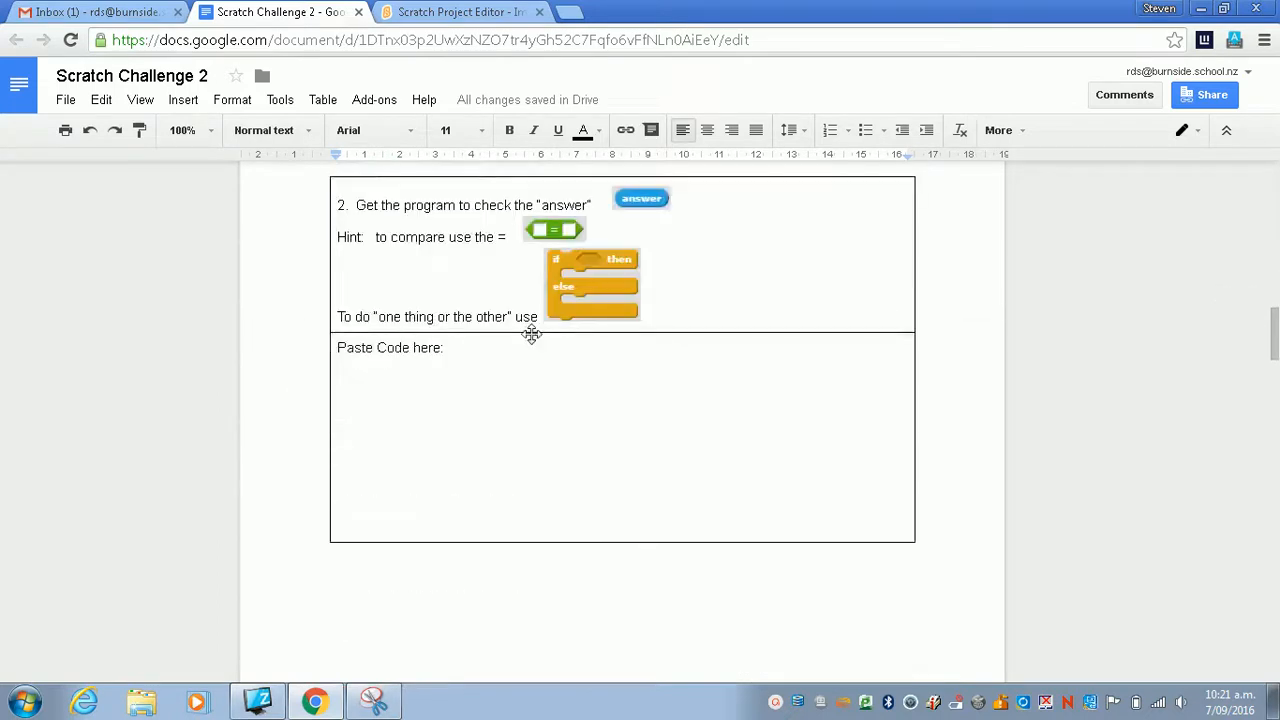
scroll(down, 3)
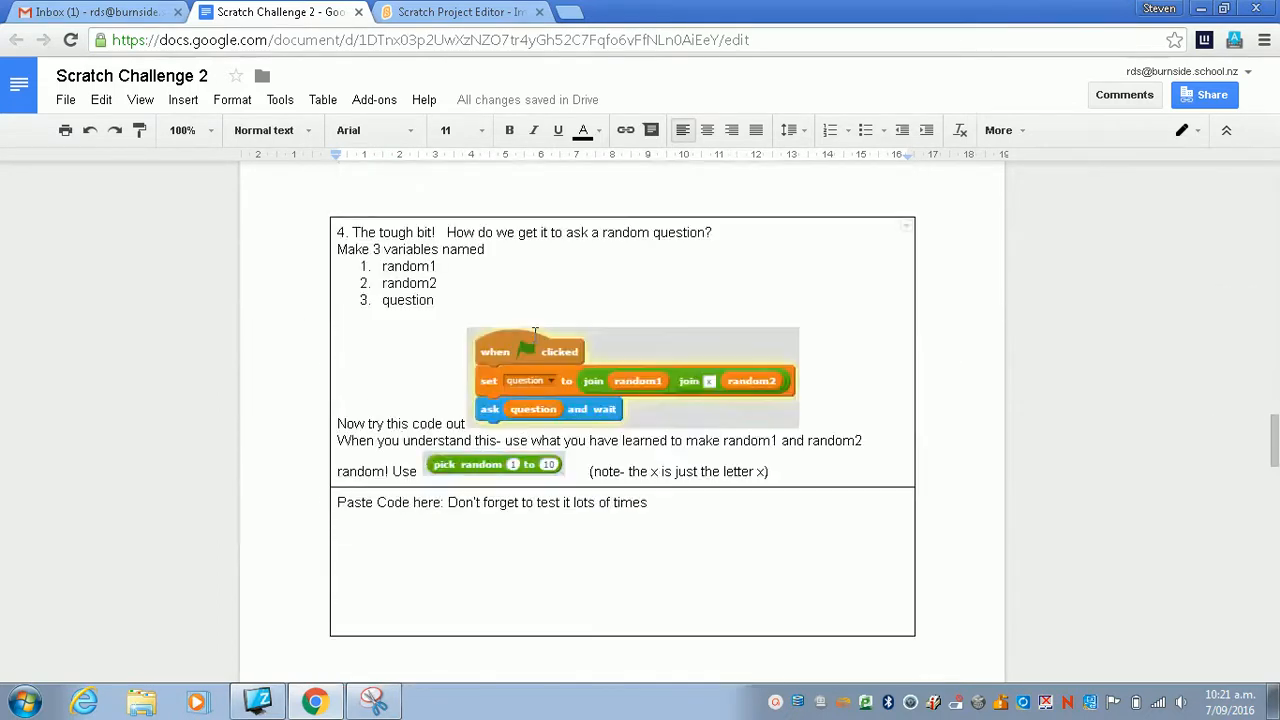
scroll(down, 3)
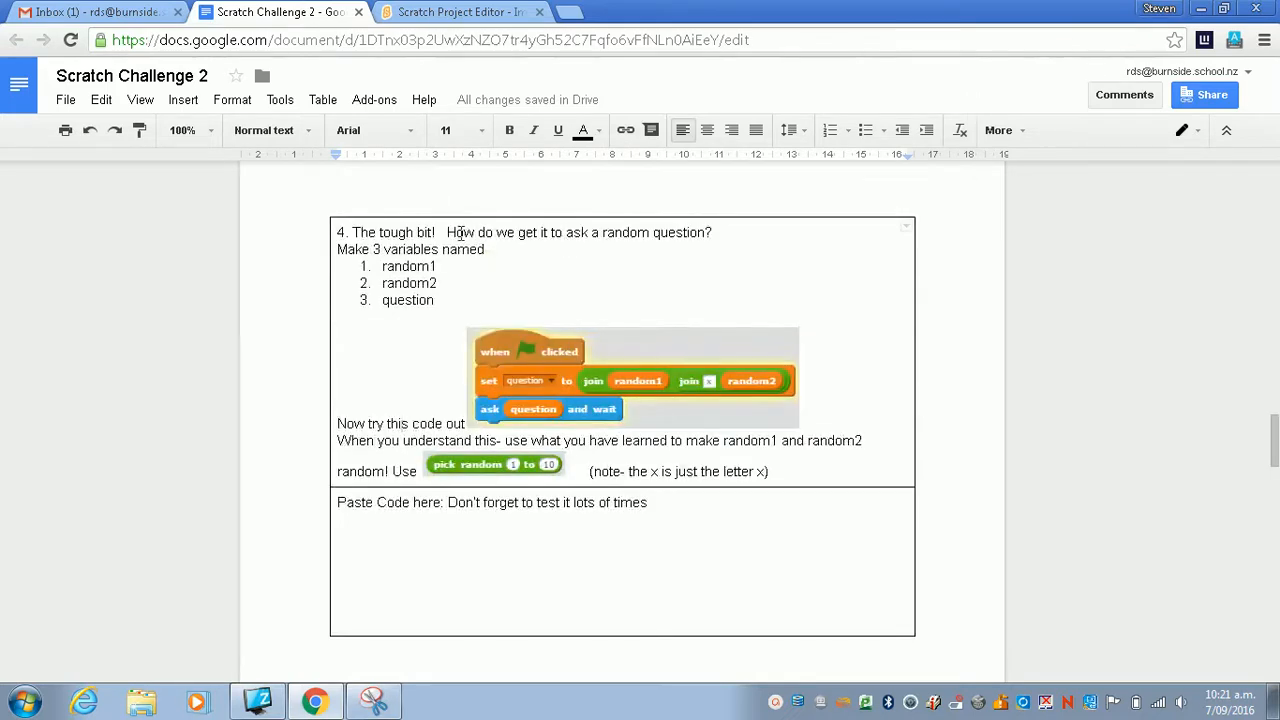
mouse_move(428, 304)
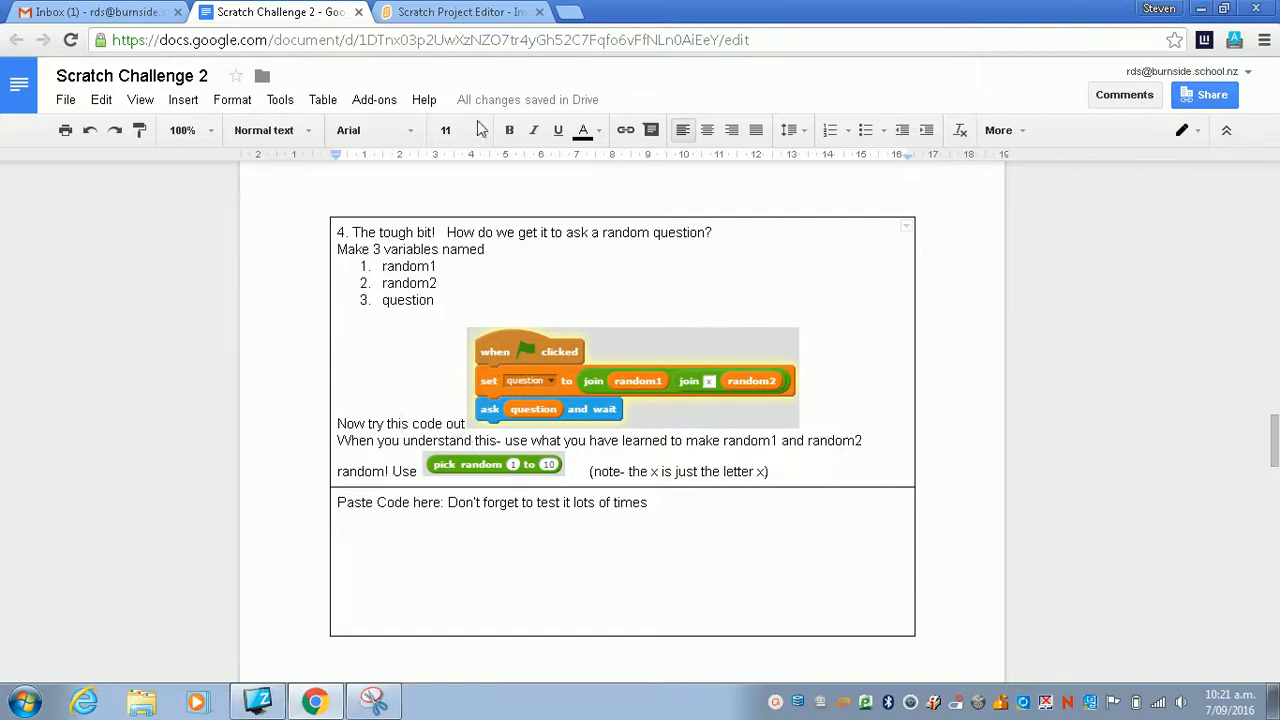
click(480, 12)
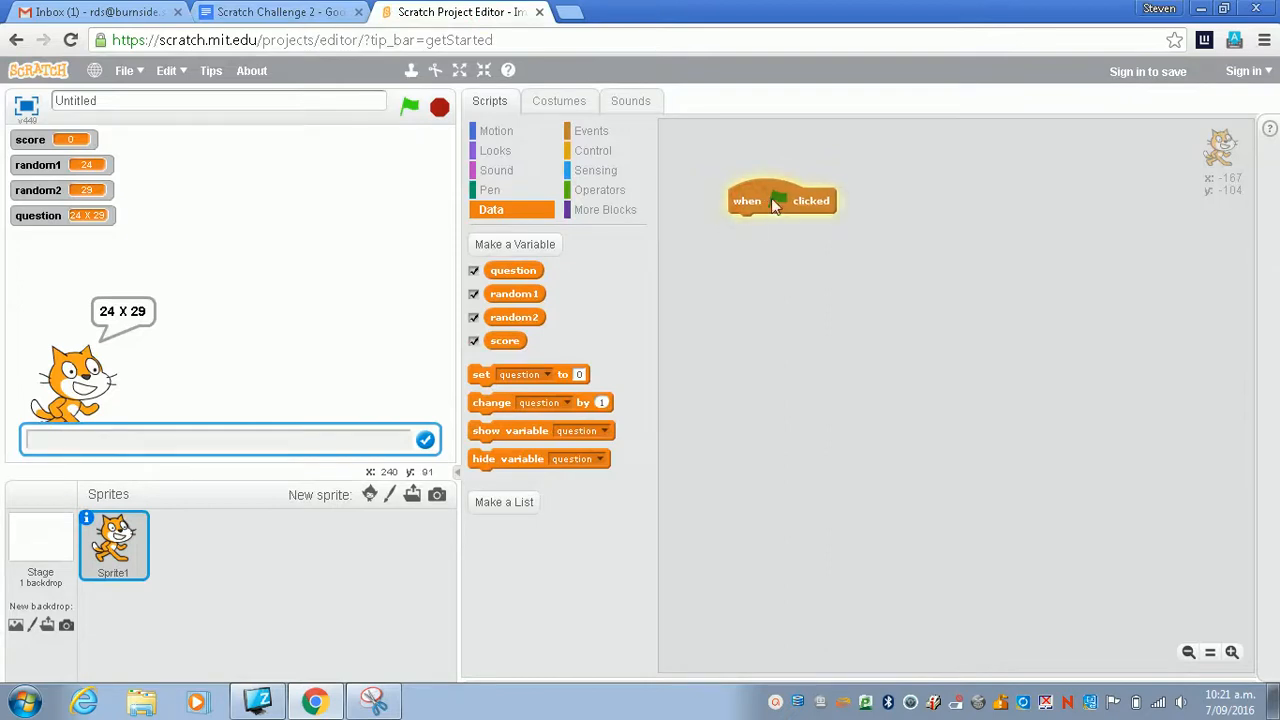
click(290, 16)
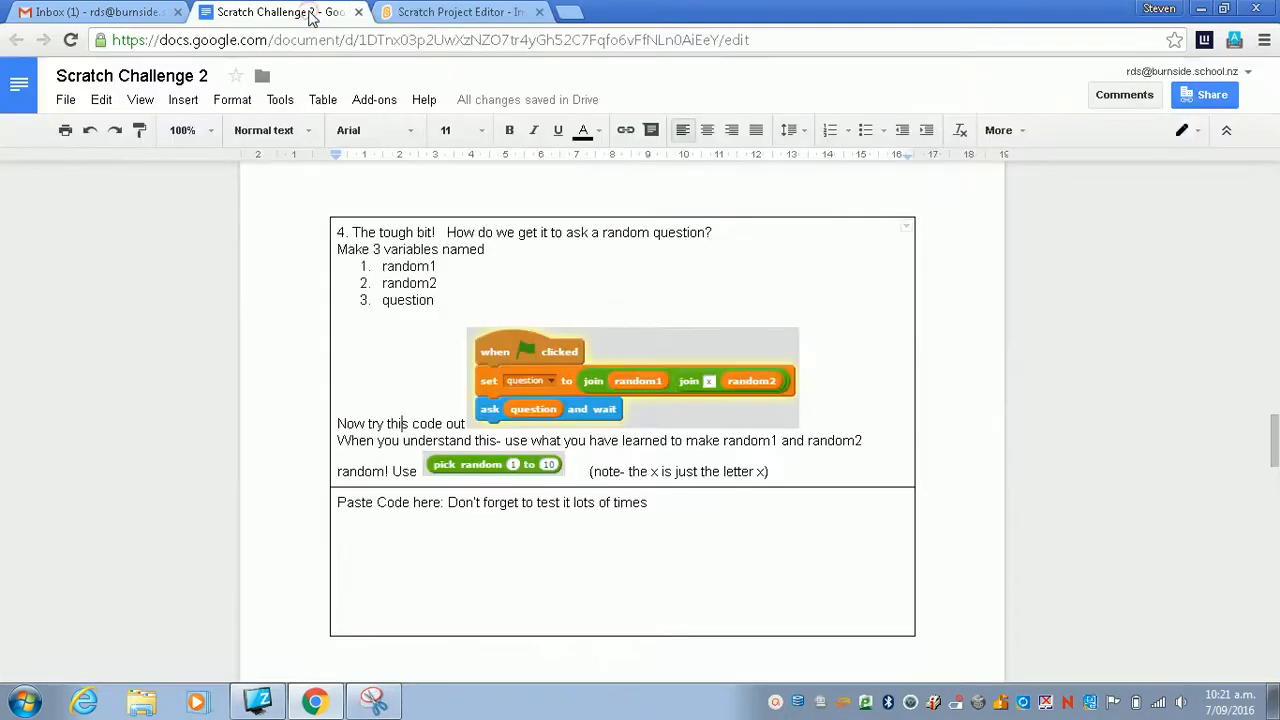
mouse_move(632, 392)
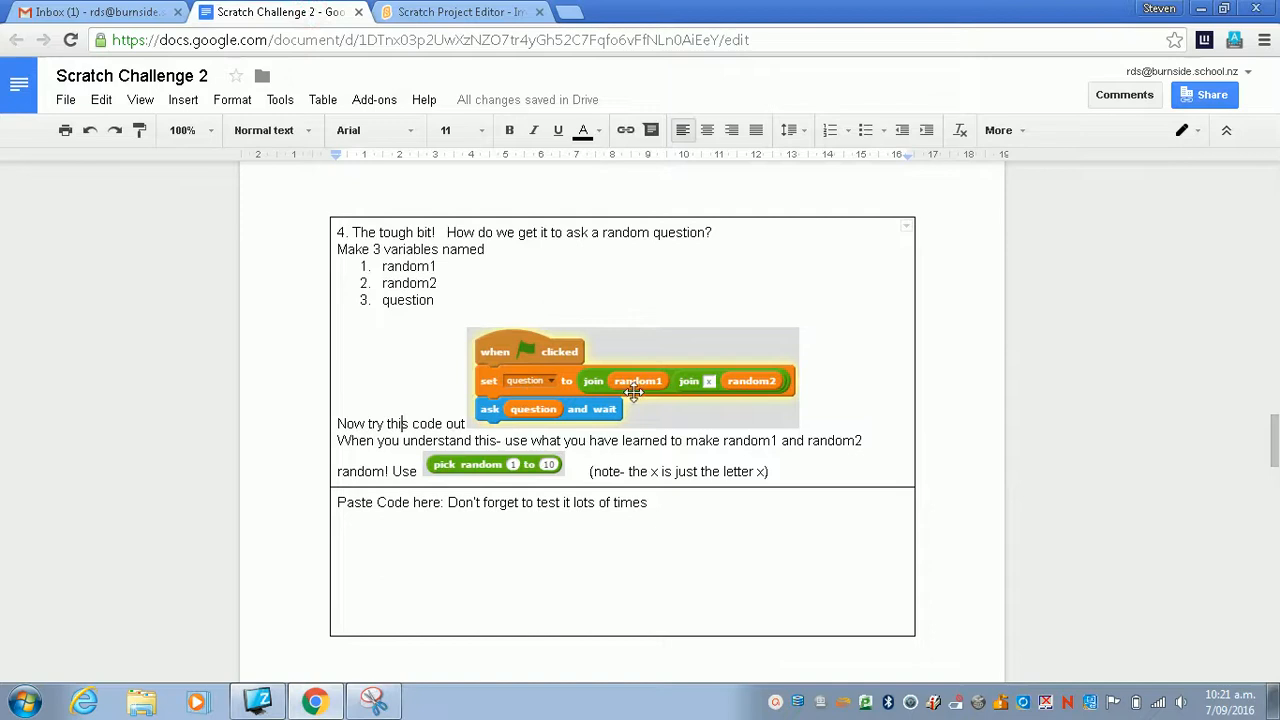
click(458, 12)
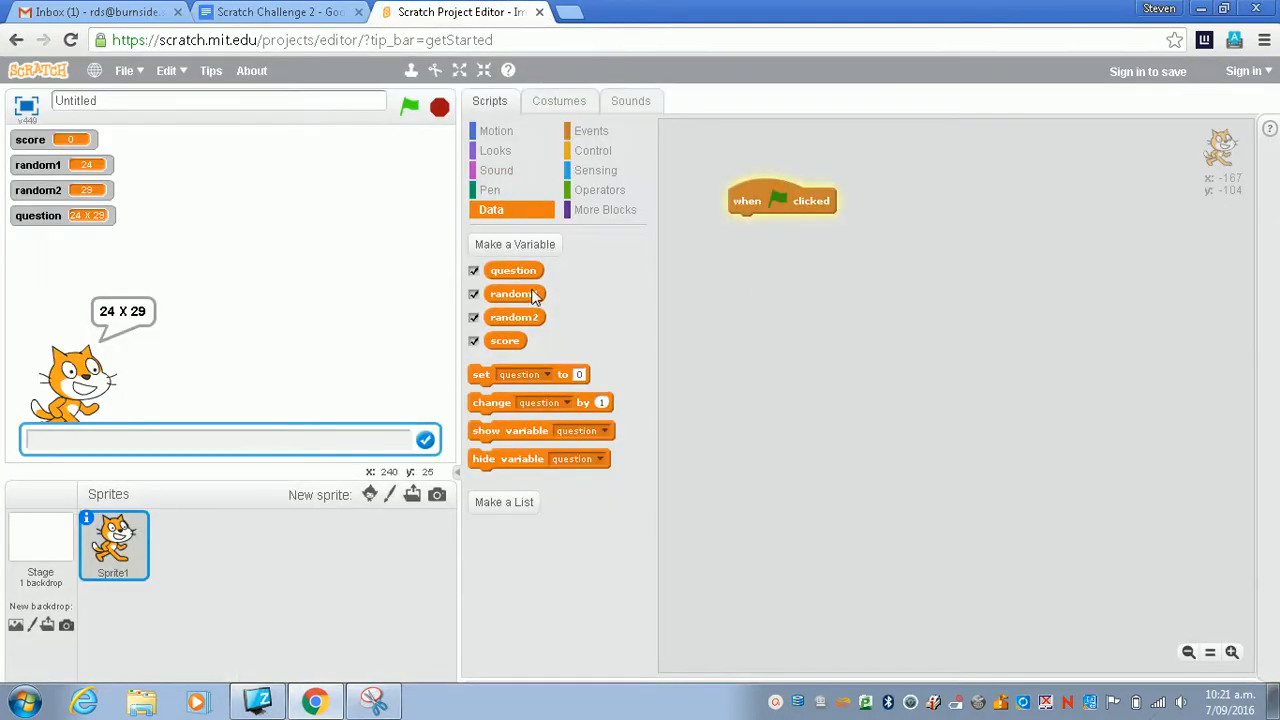
Start making a new variable, then cancel the New Variable dialog without adding one.
click(516, 244)
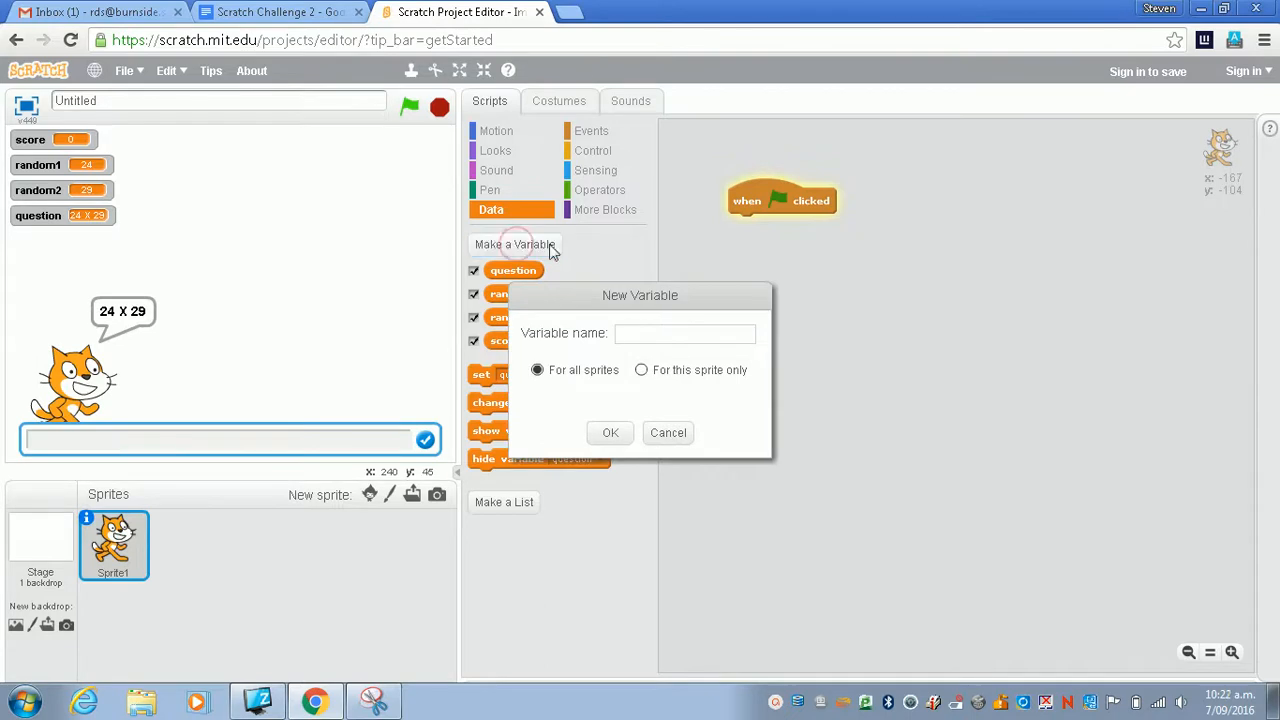
mouse_move(594, 296)
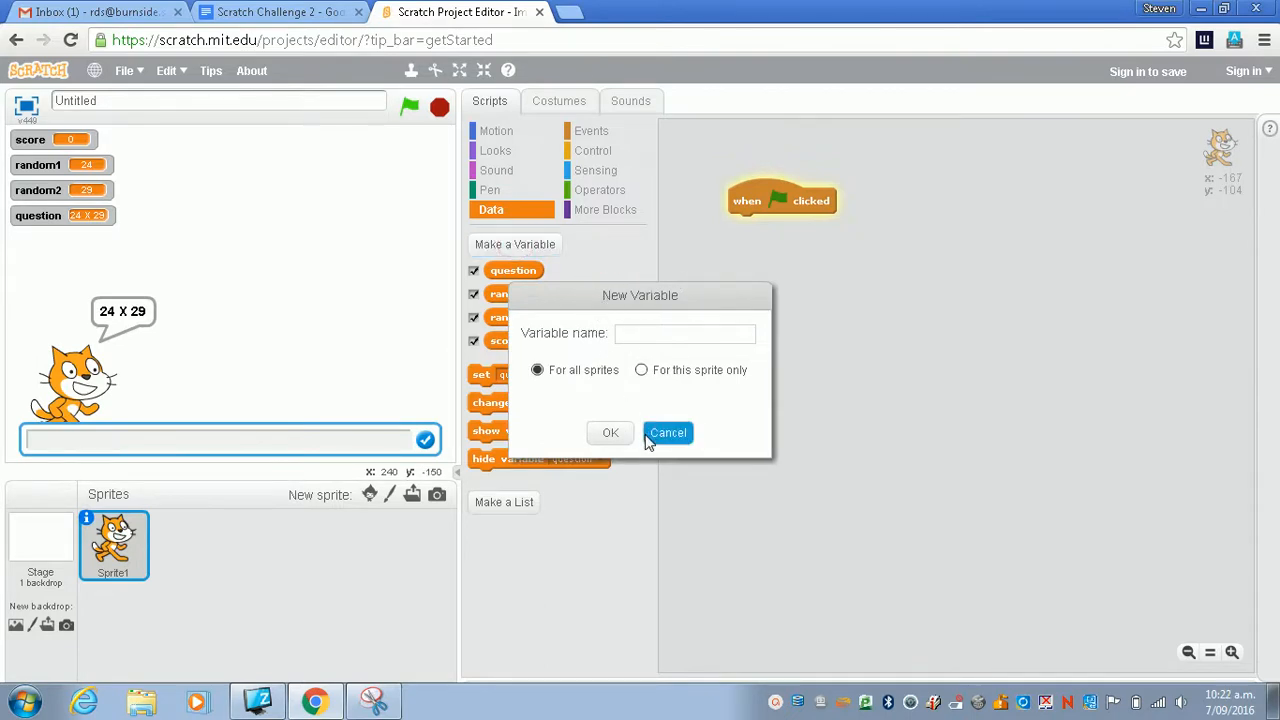
click(668, 432)
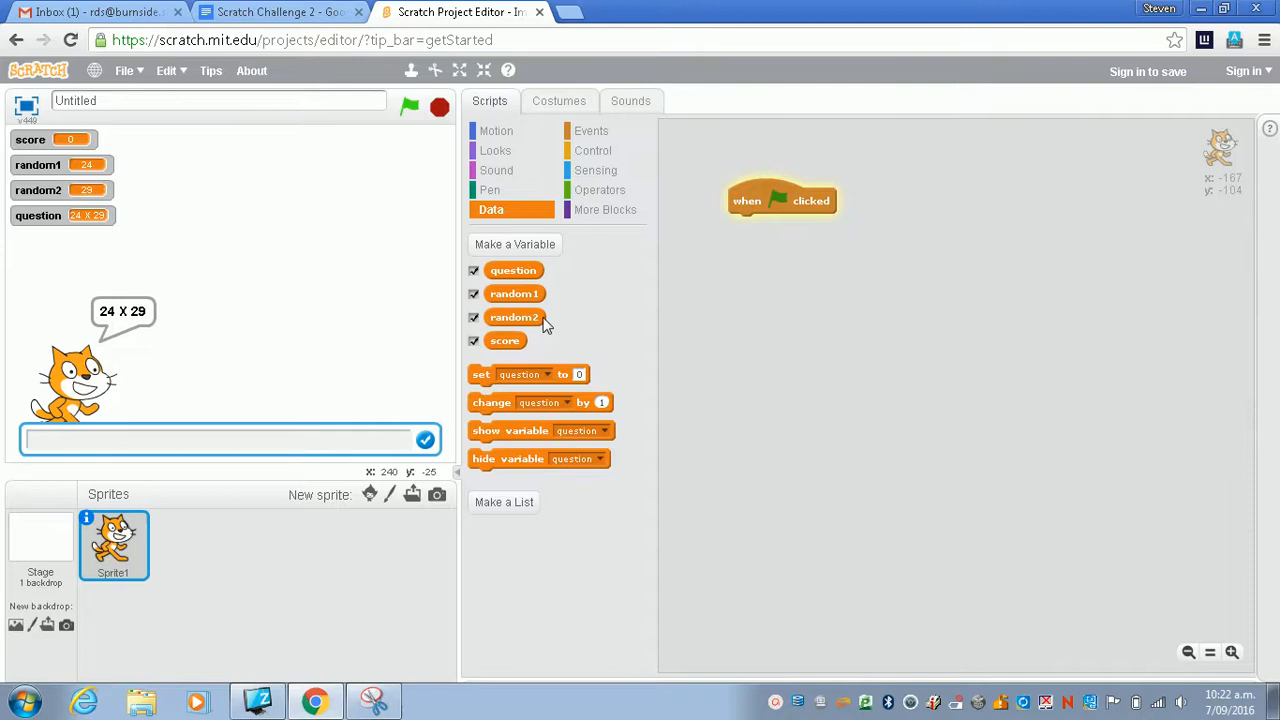
mouse_move(560, 302)
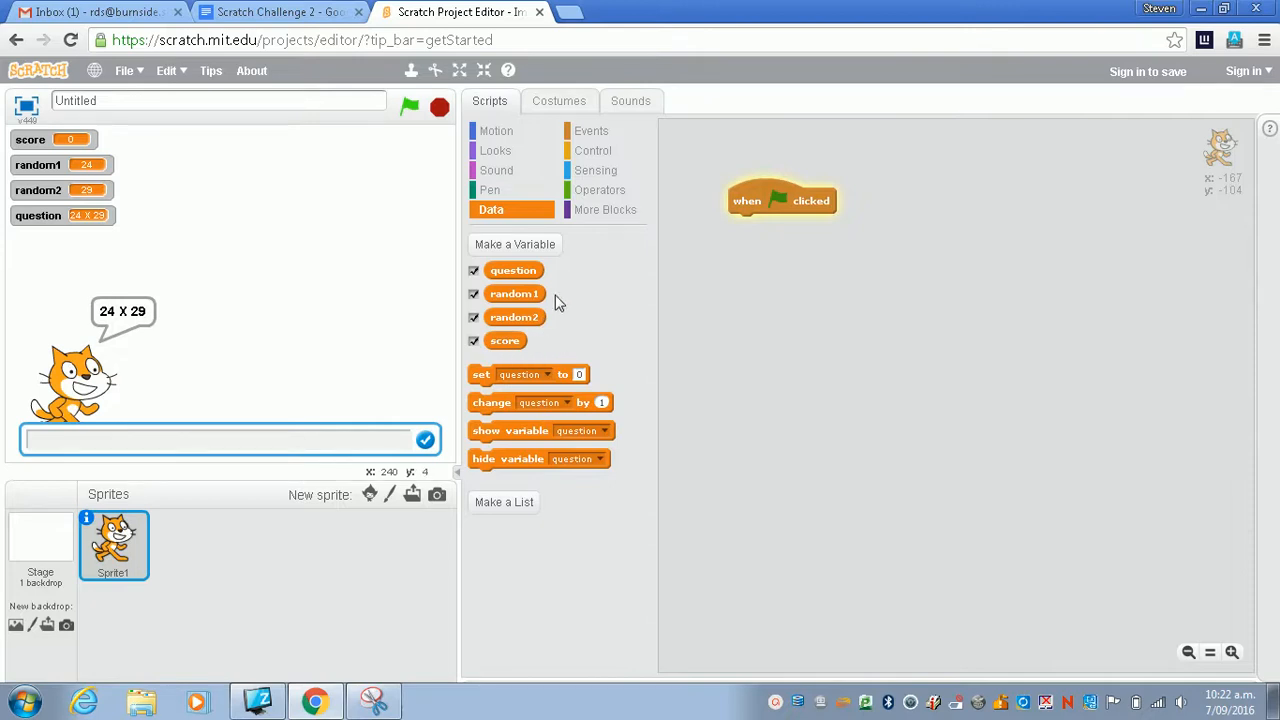
mouse_move(532, 278)
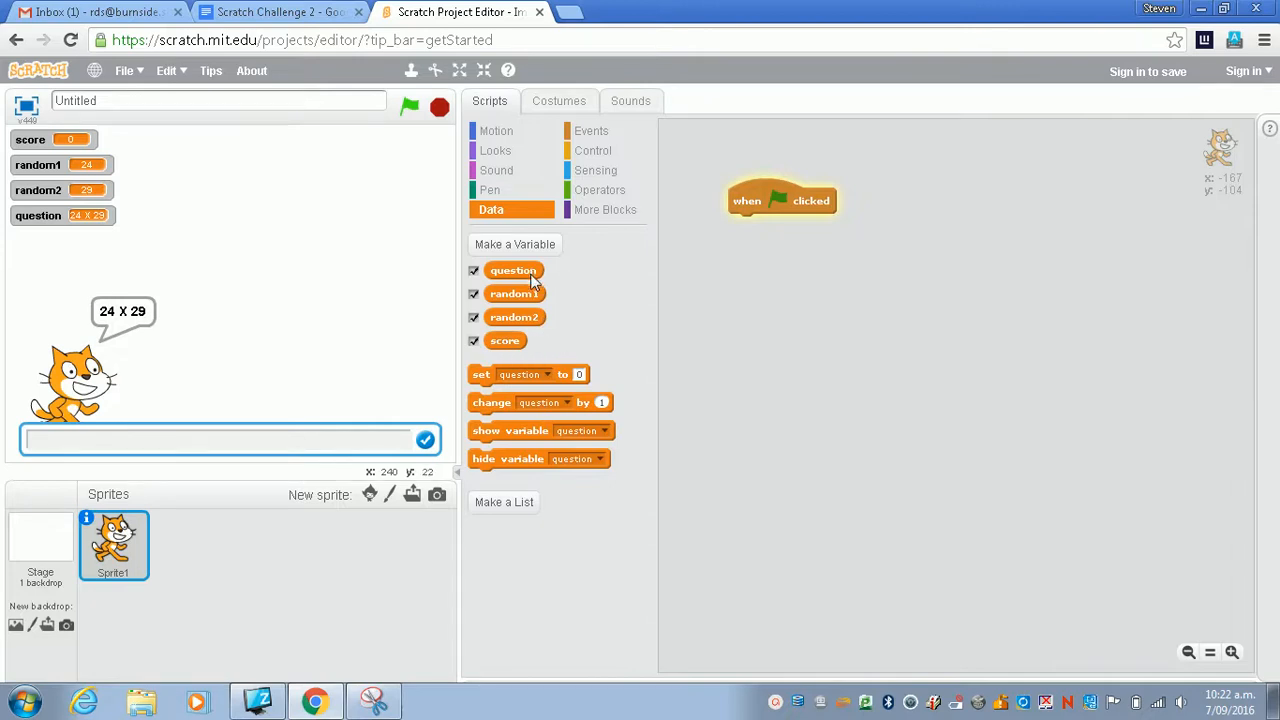
mouse_move(480, 380)
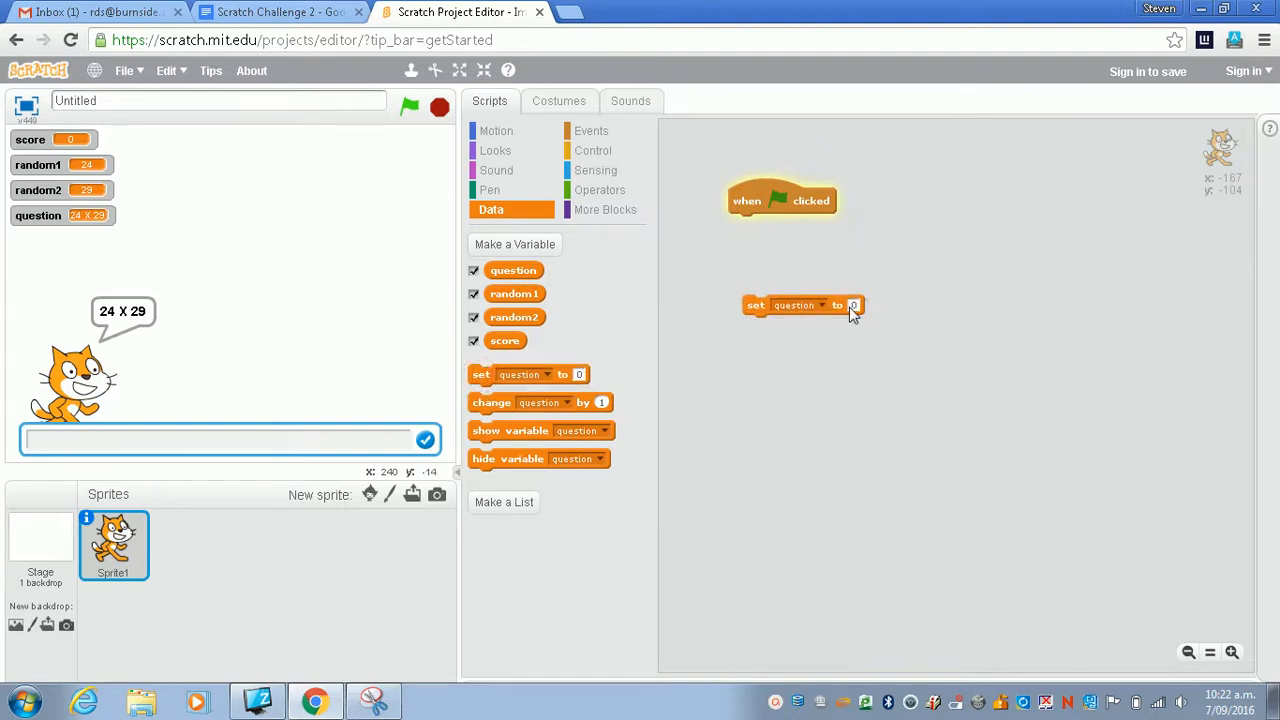
mouse_move(532, 296)
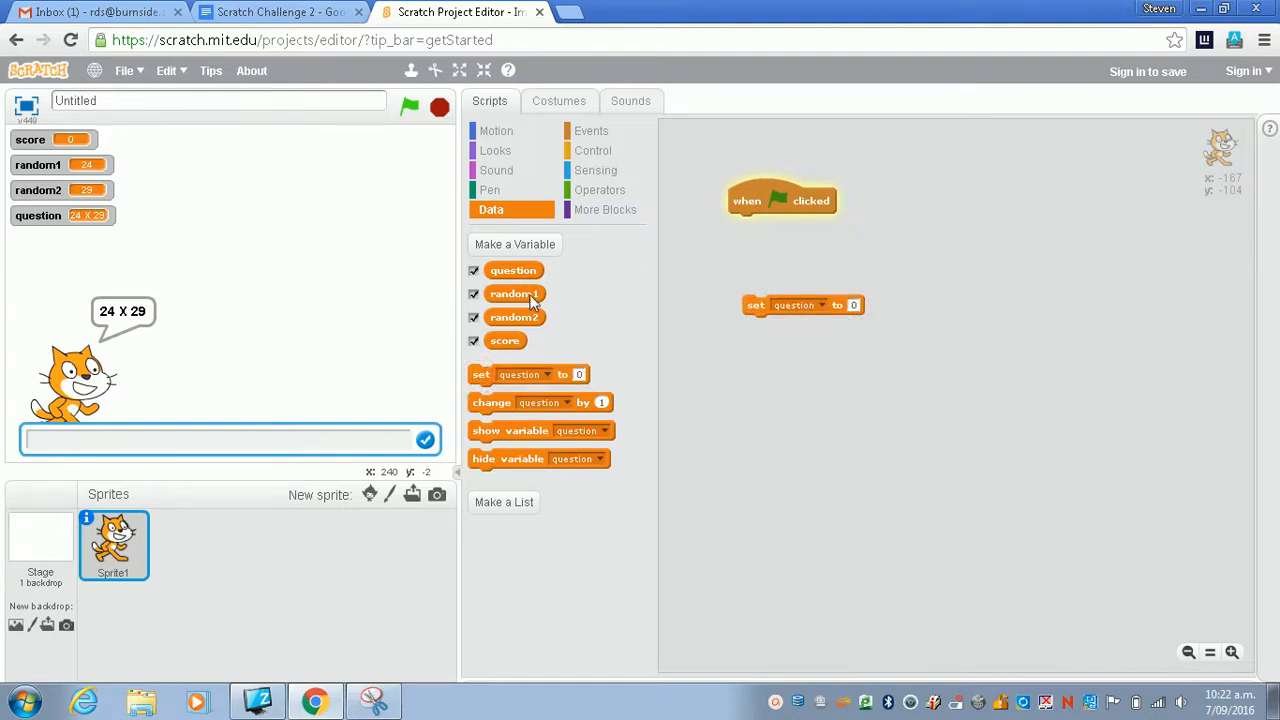
mouse_move(604, 198)
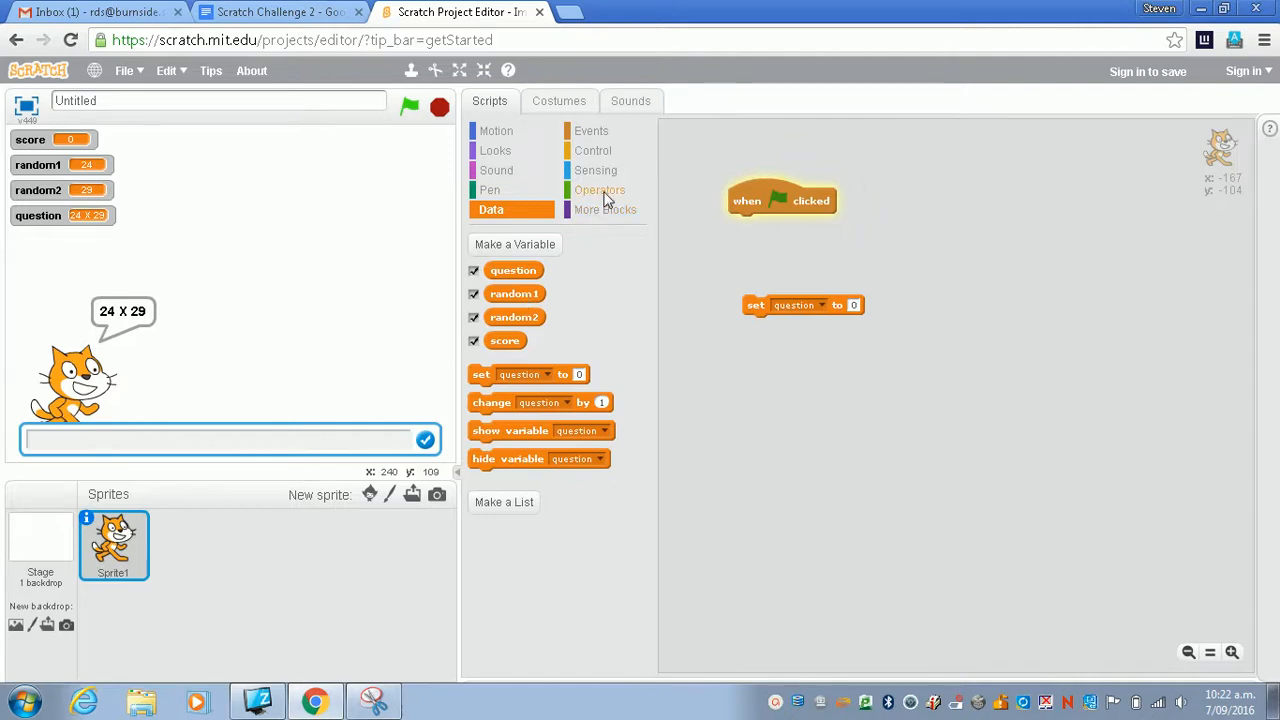
Place a join block from Operators into the set question block's value slot.
click(600, 190)
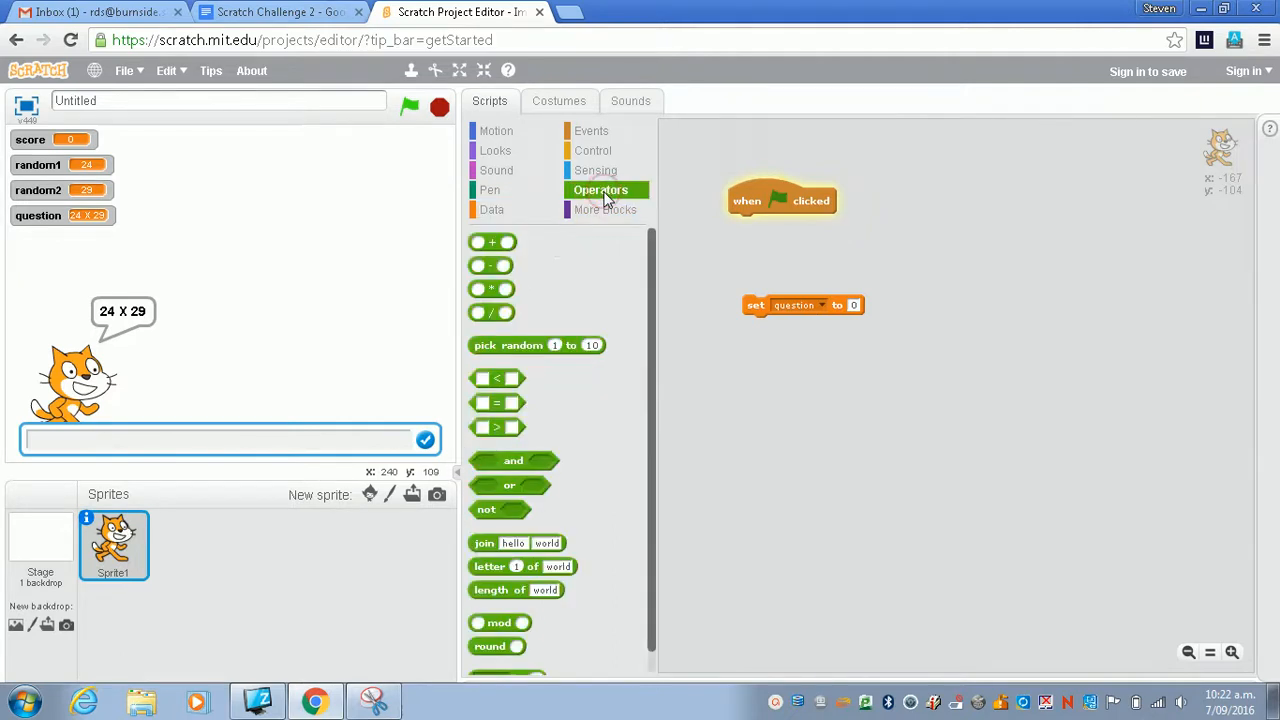
mouse_move(530, 292)
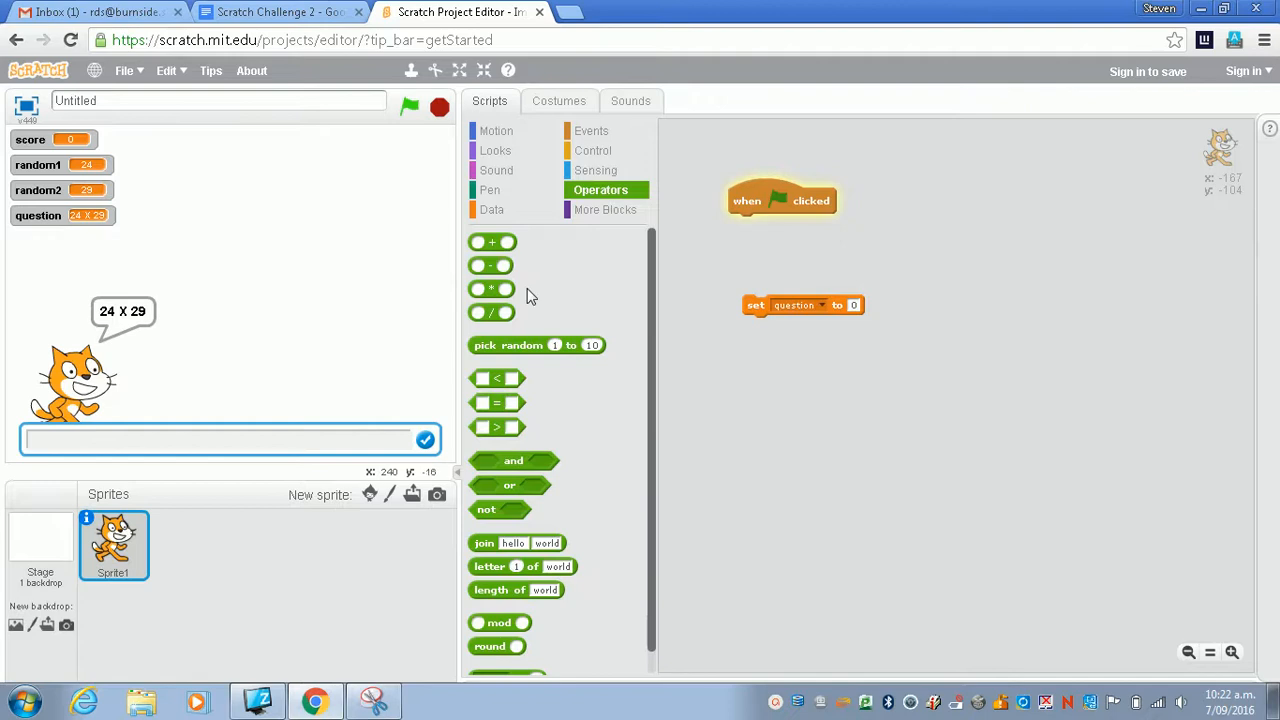
mouse_move(496, 524)
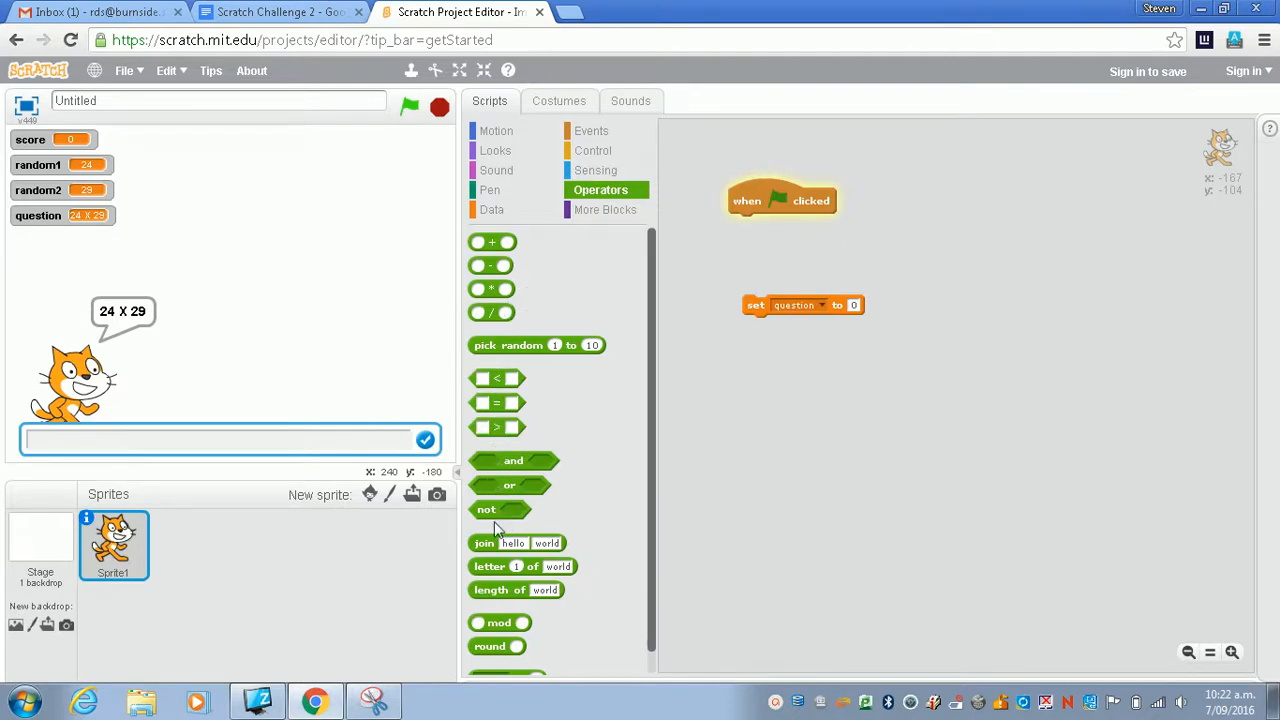
drag(516, 544, 864, 332)
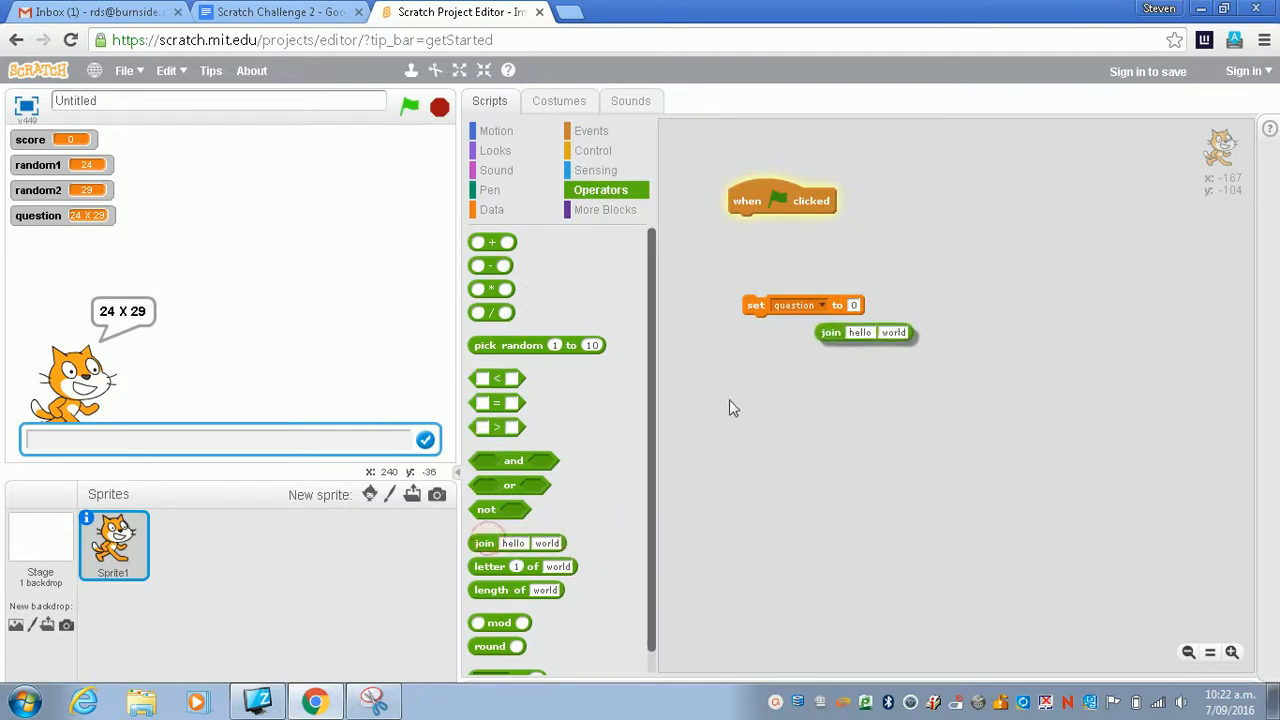
drag(864, 332, 870, 308)
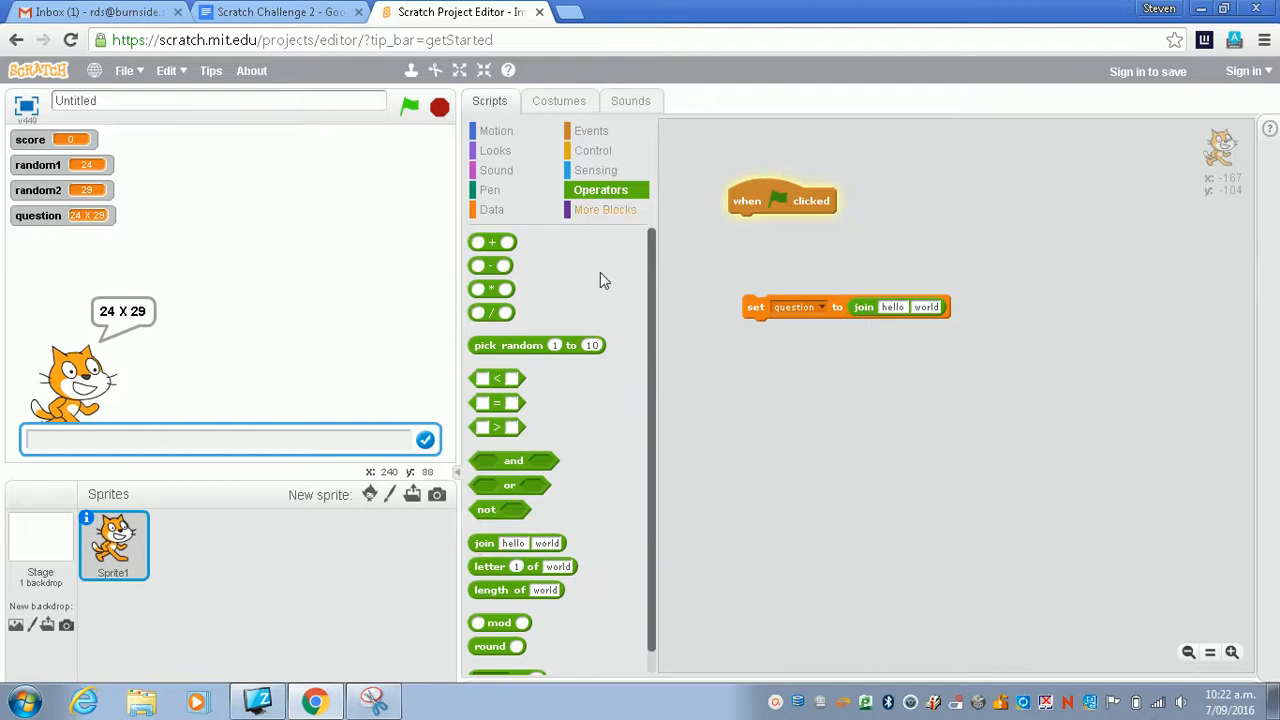
Fill the join with random1 and random2 and attach the set block under when flag clicked.
click(492, 210)
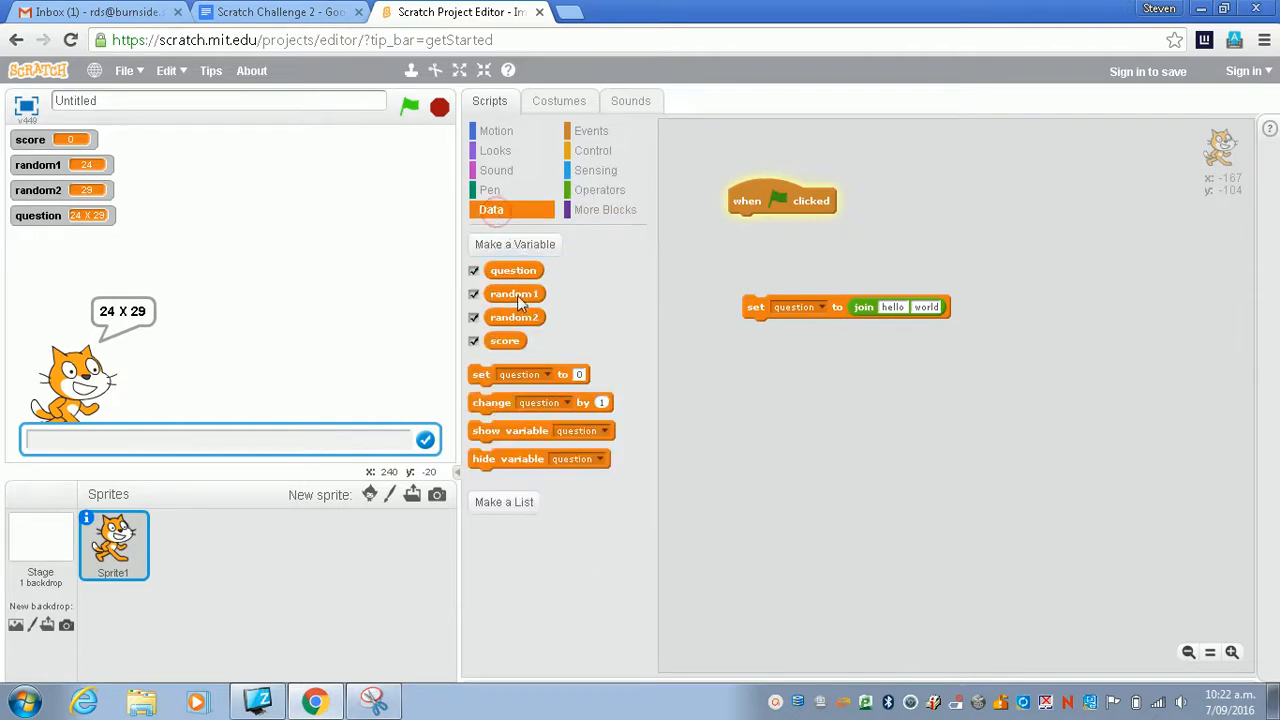
drag(514, 292, 876, 320)
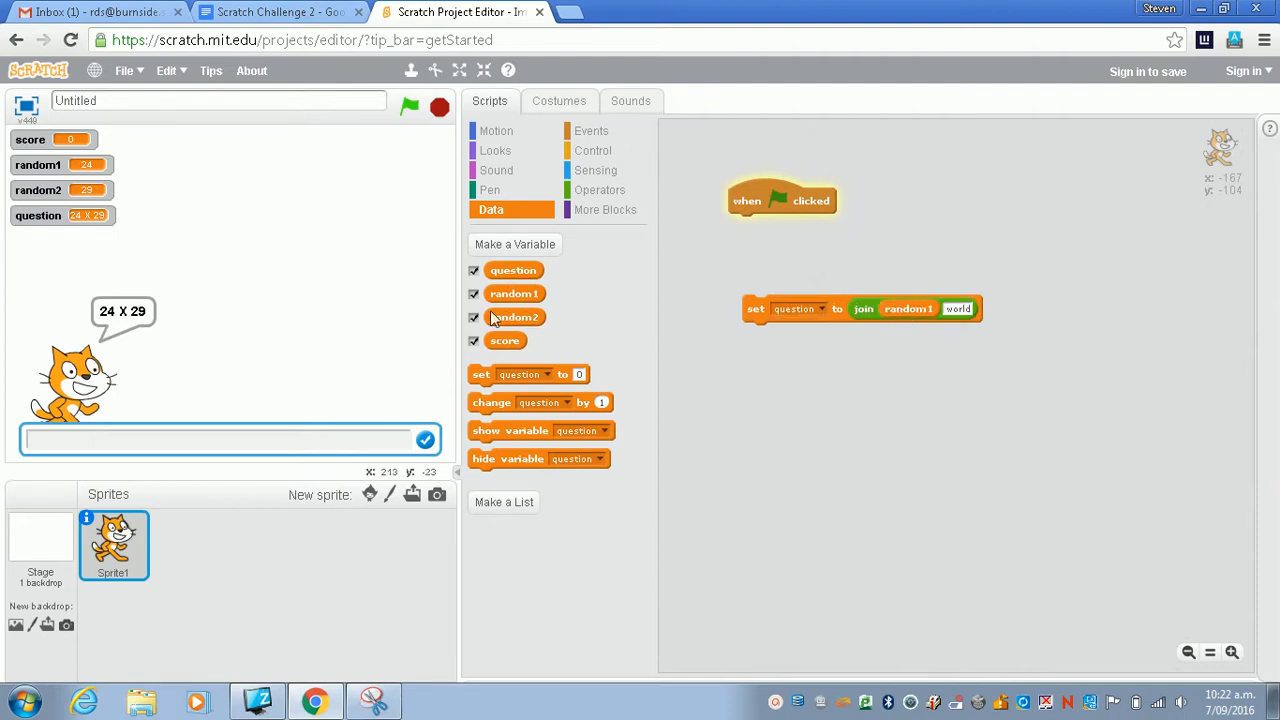
drag(514, 316, 1004, 312)
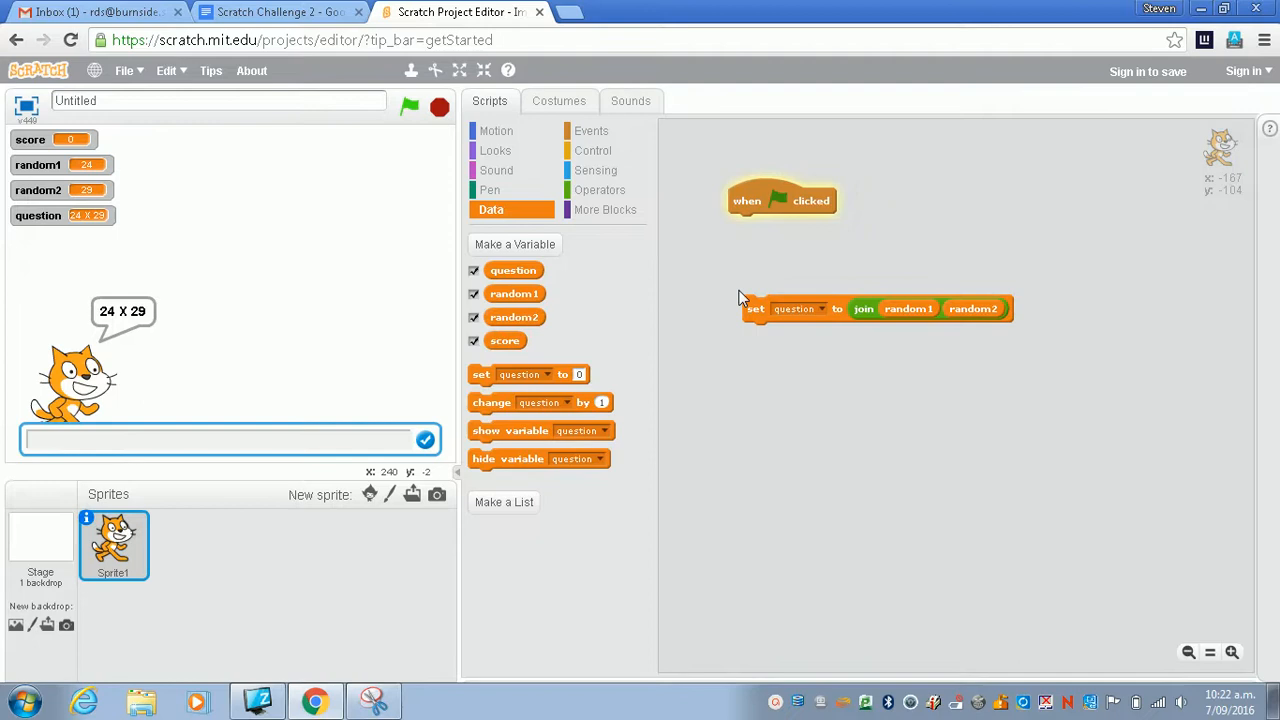
drag(756, 308, 740, 228)
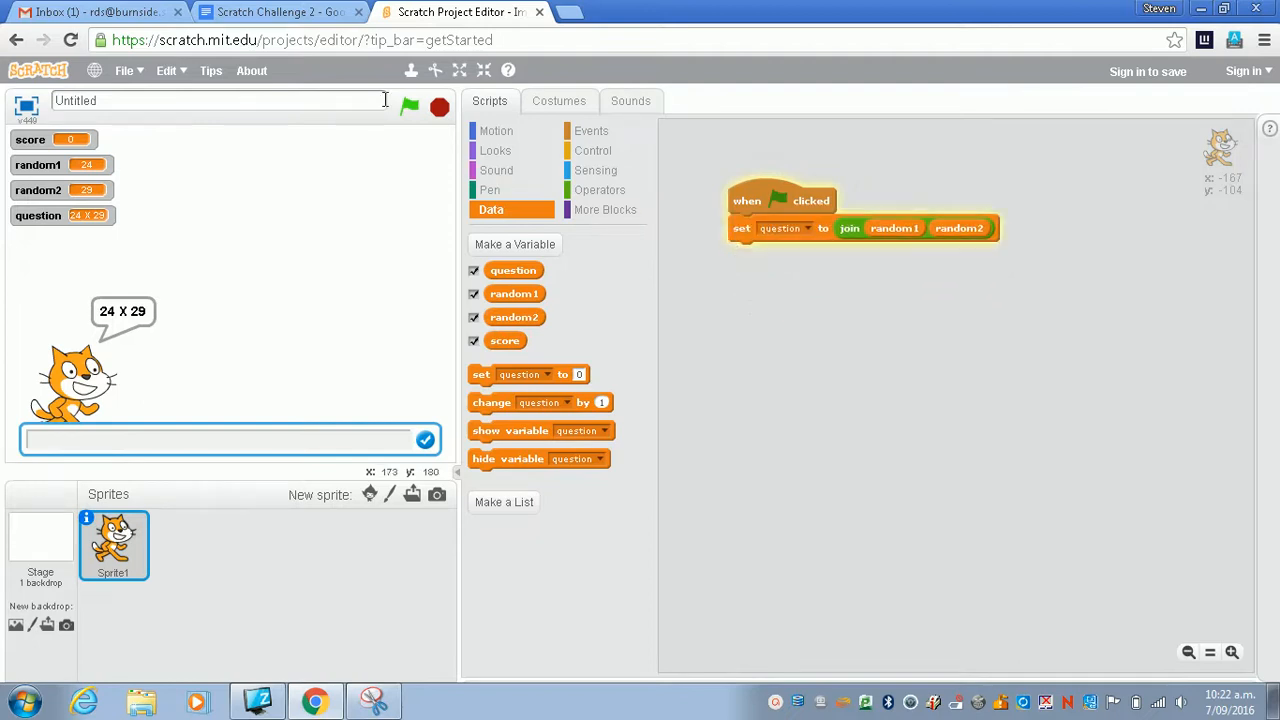
Add an ask and wait block using the question variable, then run the script showing 2429 and stop.
click(408, 108)
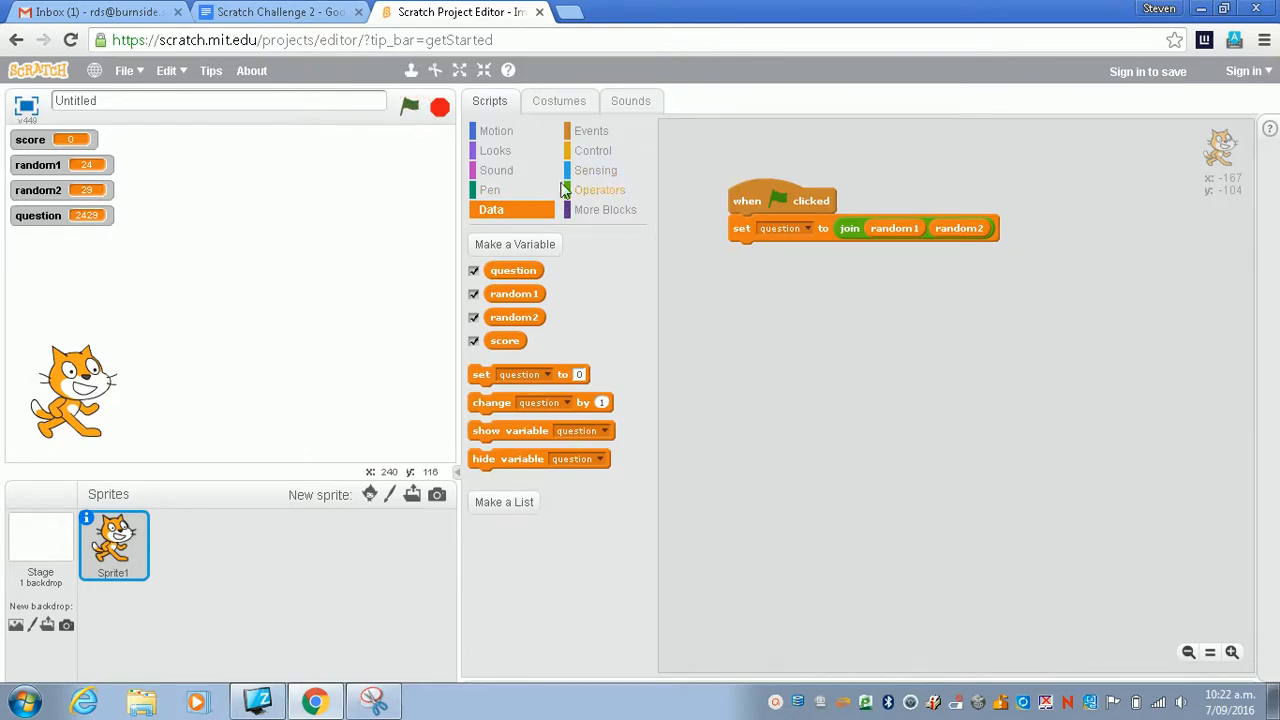
click(596, 170)
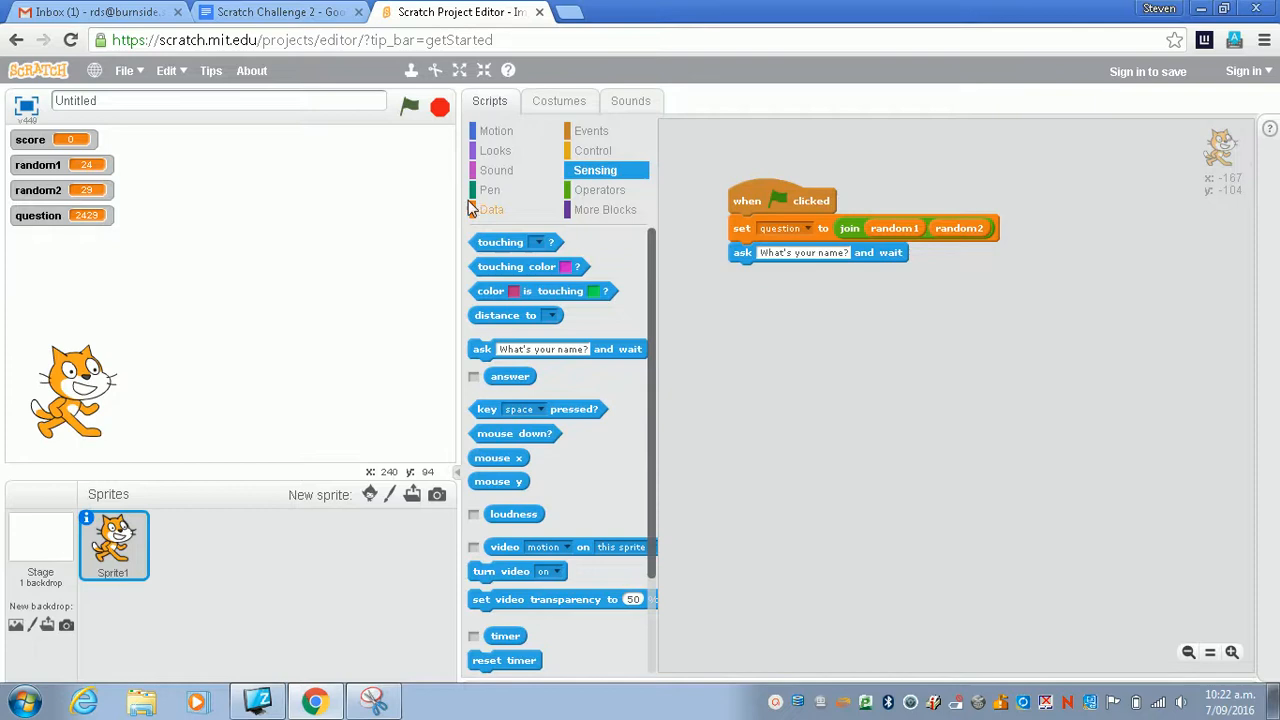
click(490, 210)
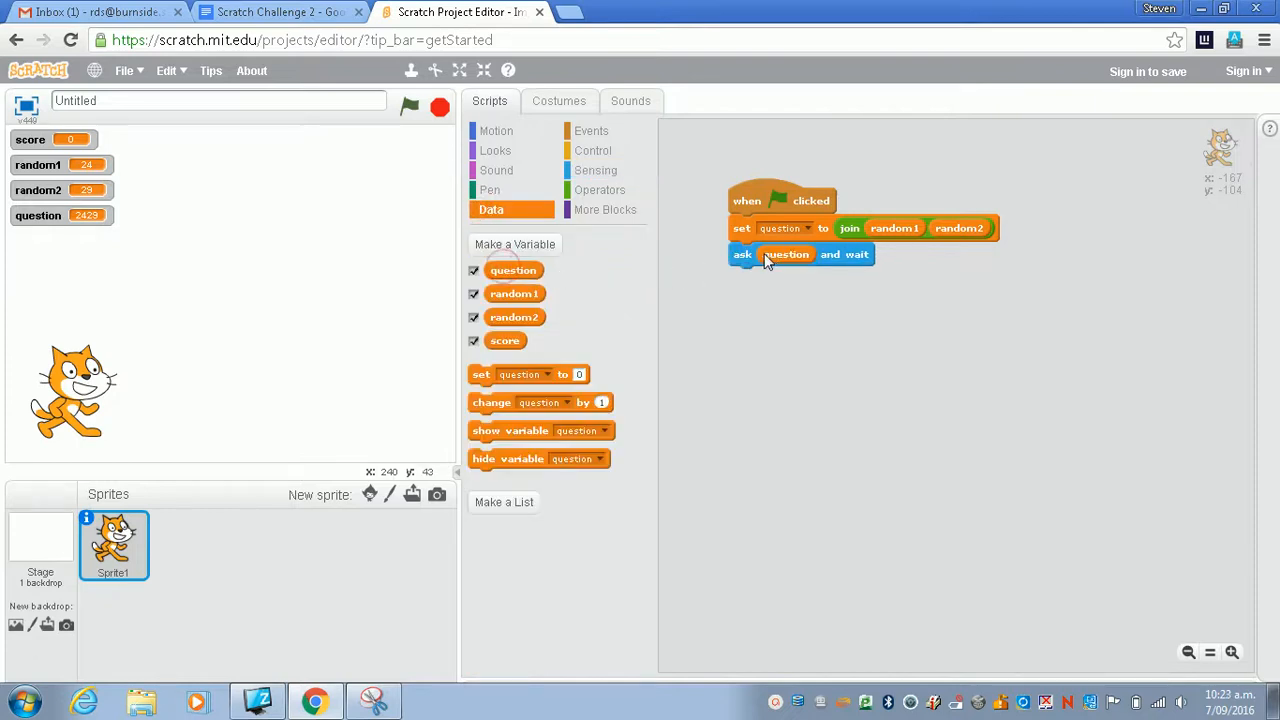
mouse_move(540, 162)
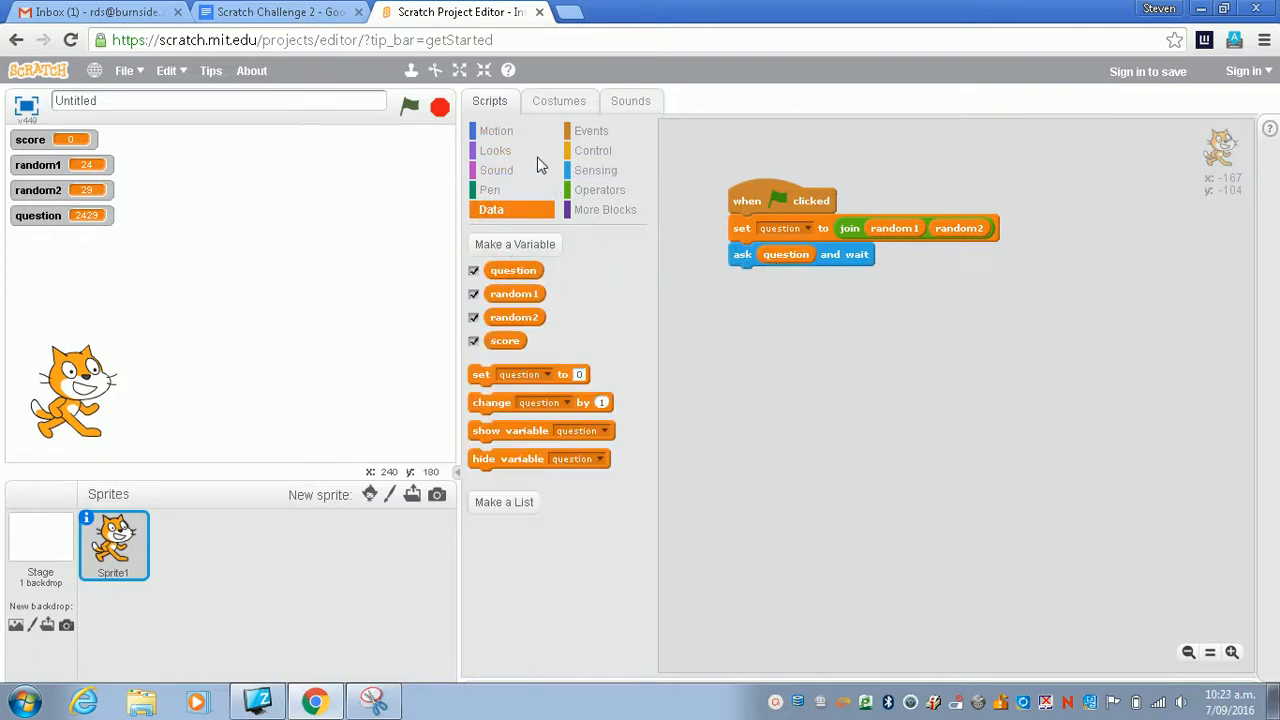
click(412, 108)
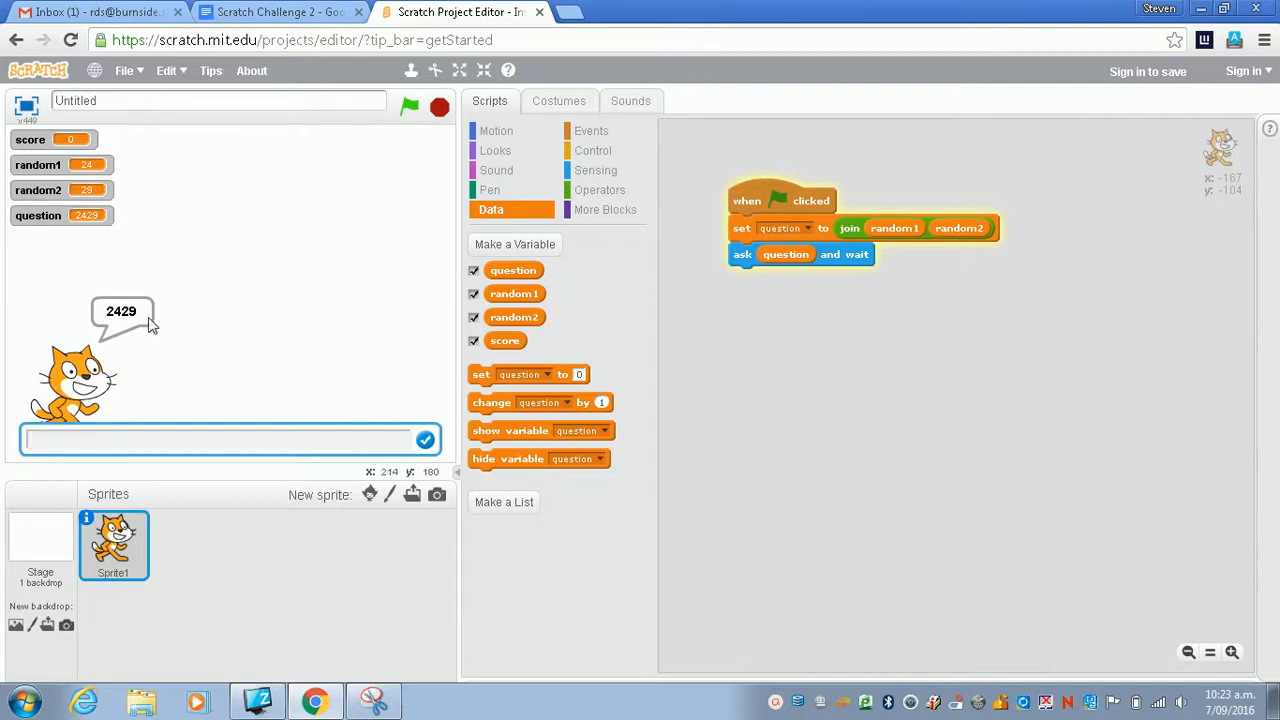
click(432, 108)
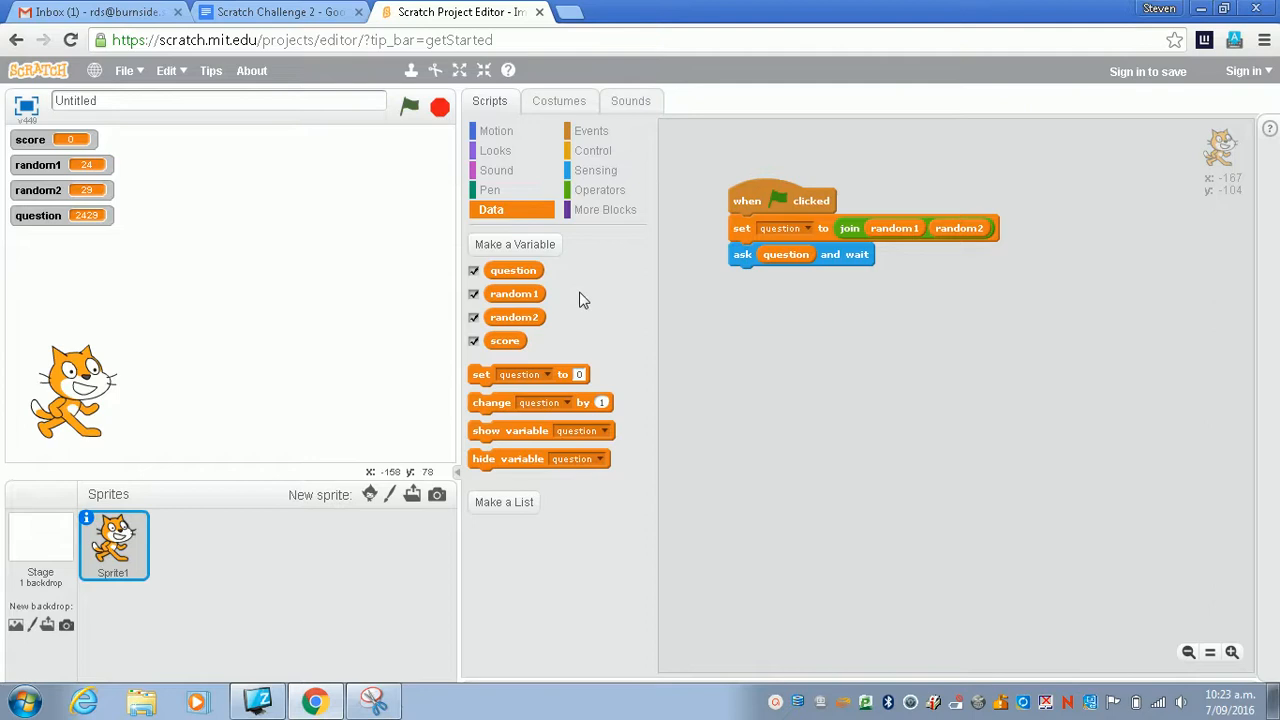
mouse_move(426, 308)
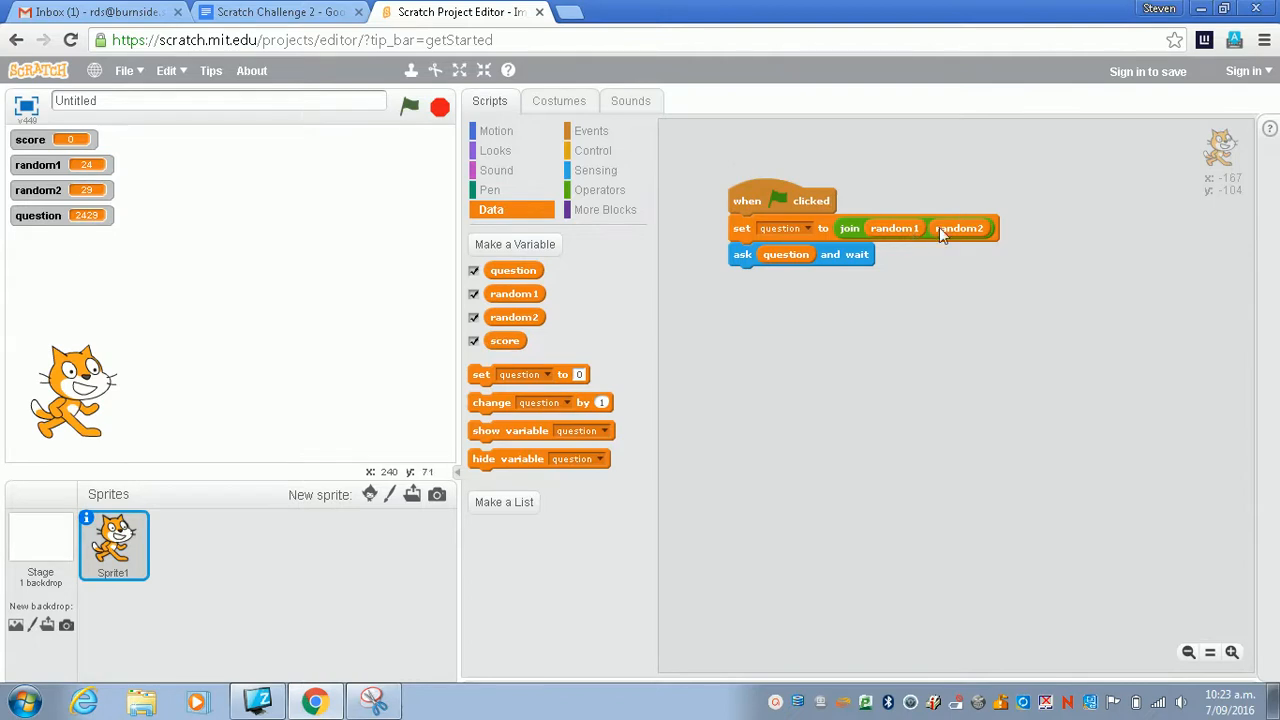
mouse_move(948, 232)
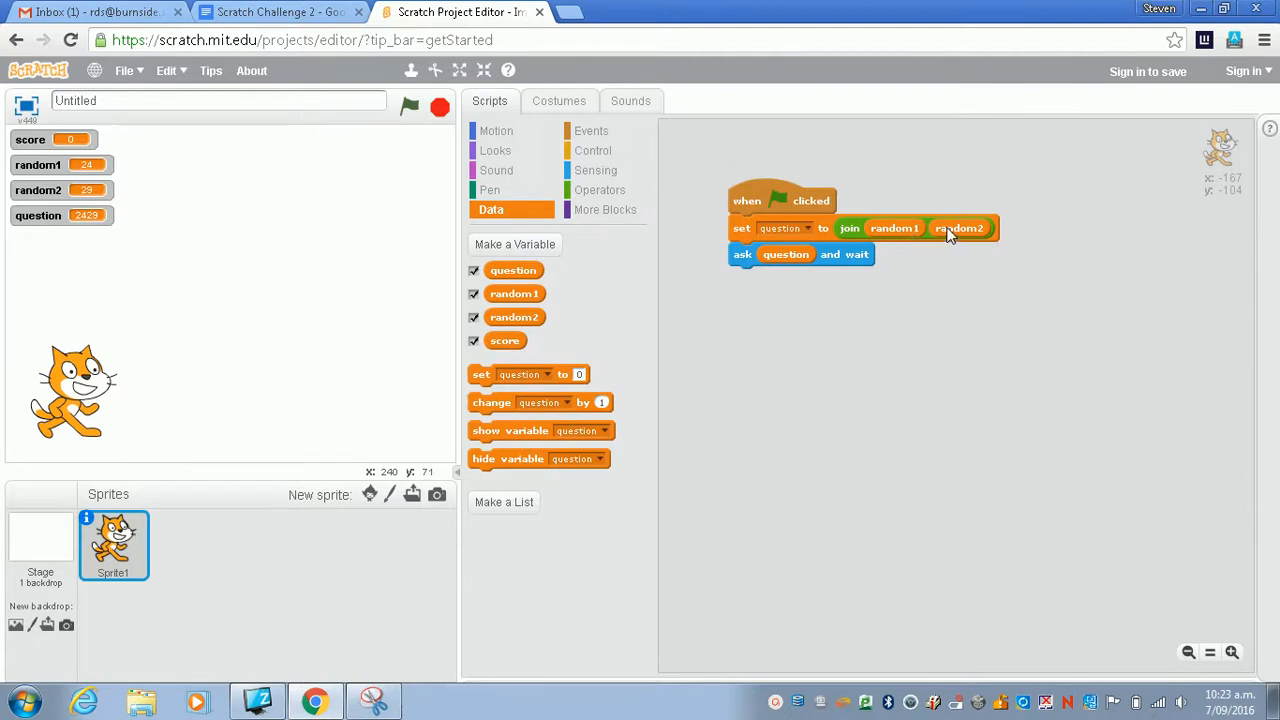
mouse_move(954, 236)
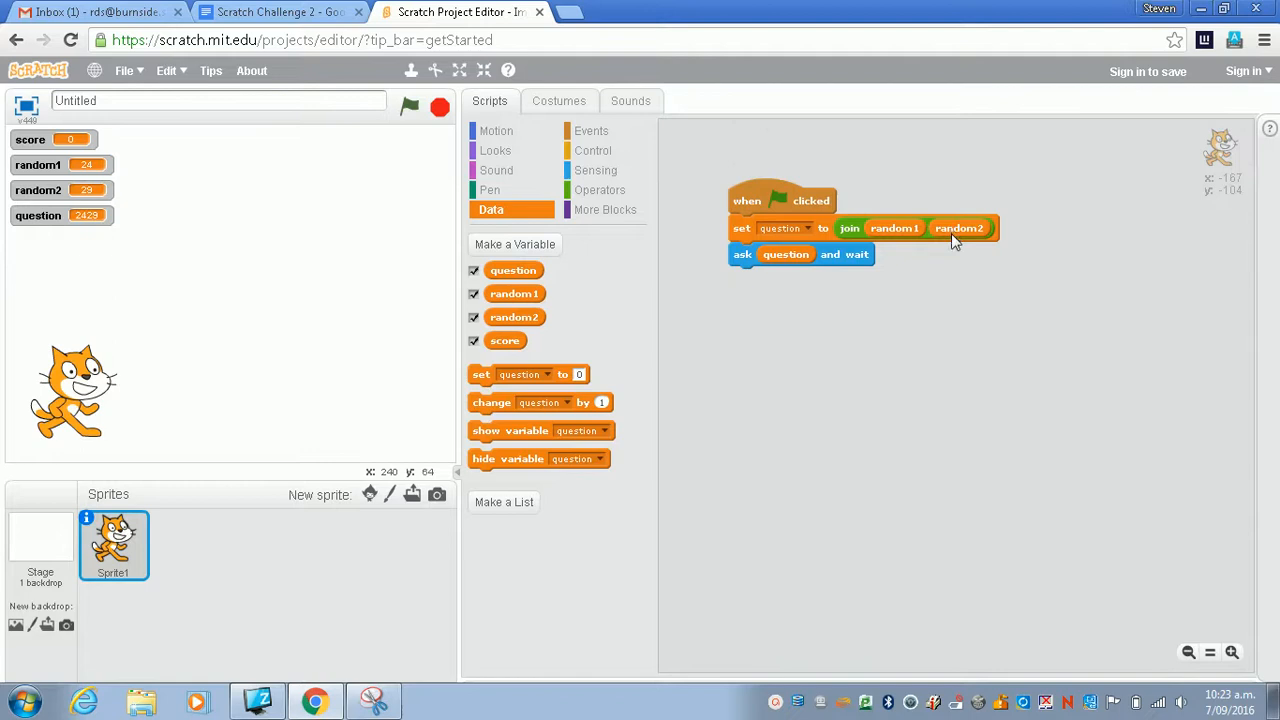
Nest a second join with ' X ' between random1 and random2, then rerun to get 24 X 29.
click(604, 210)
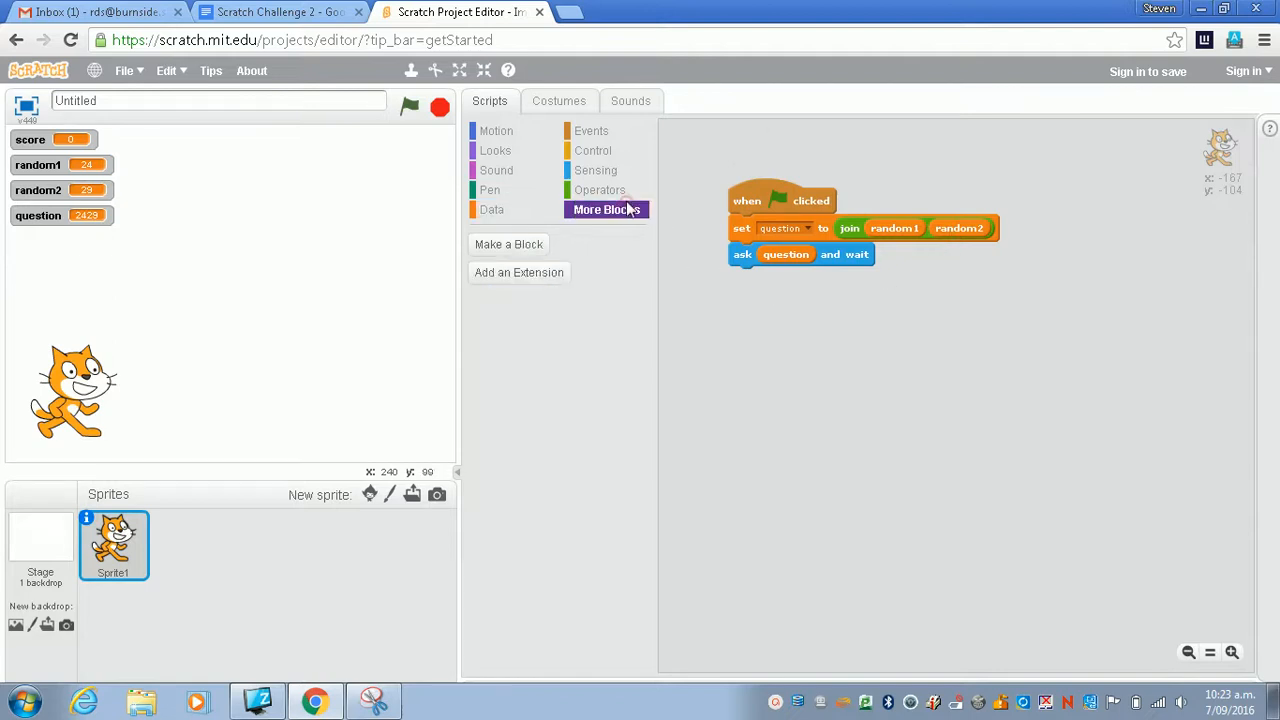
click(600, 188)
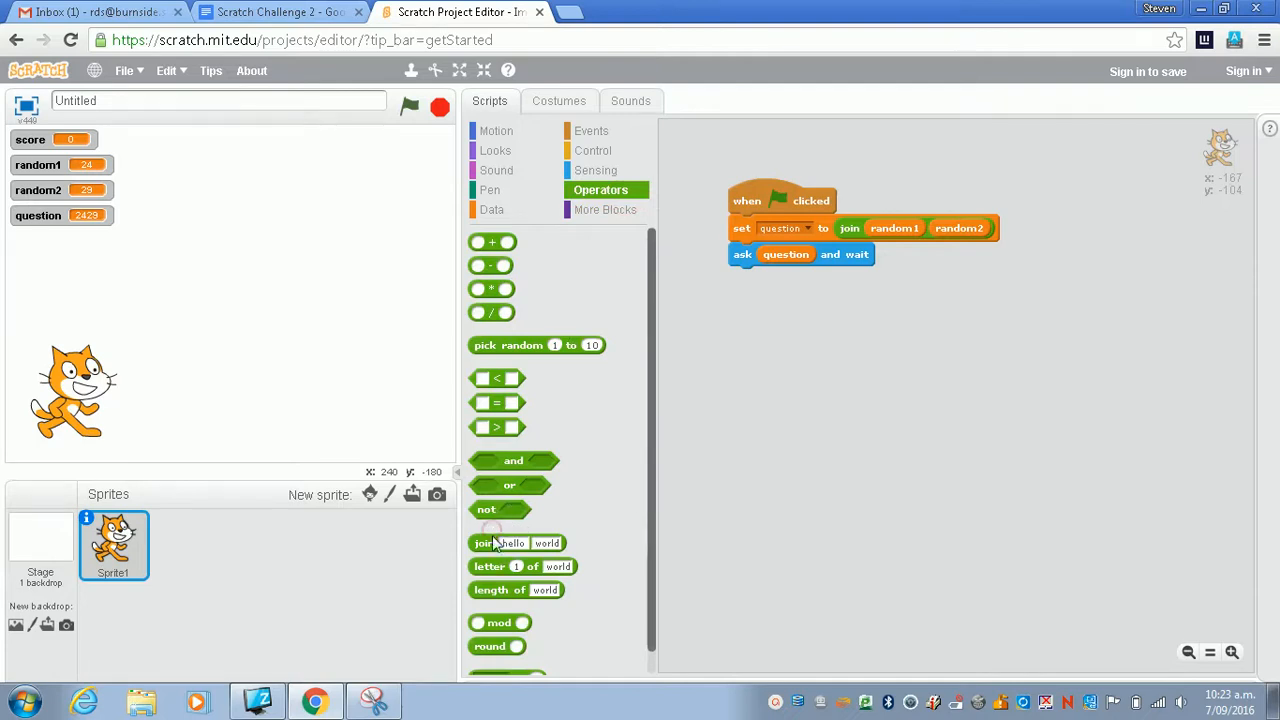
drag(516, 544, 964, 228)
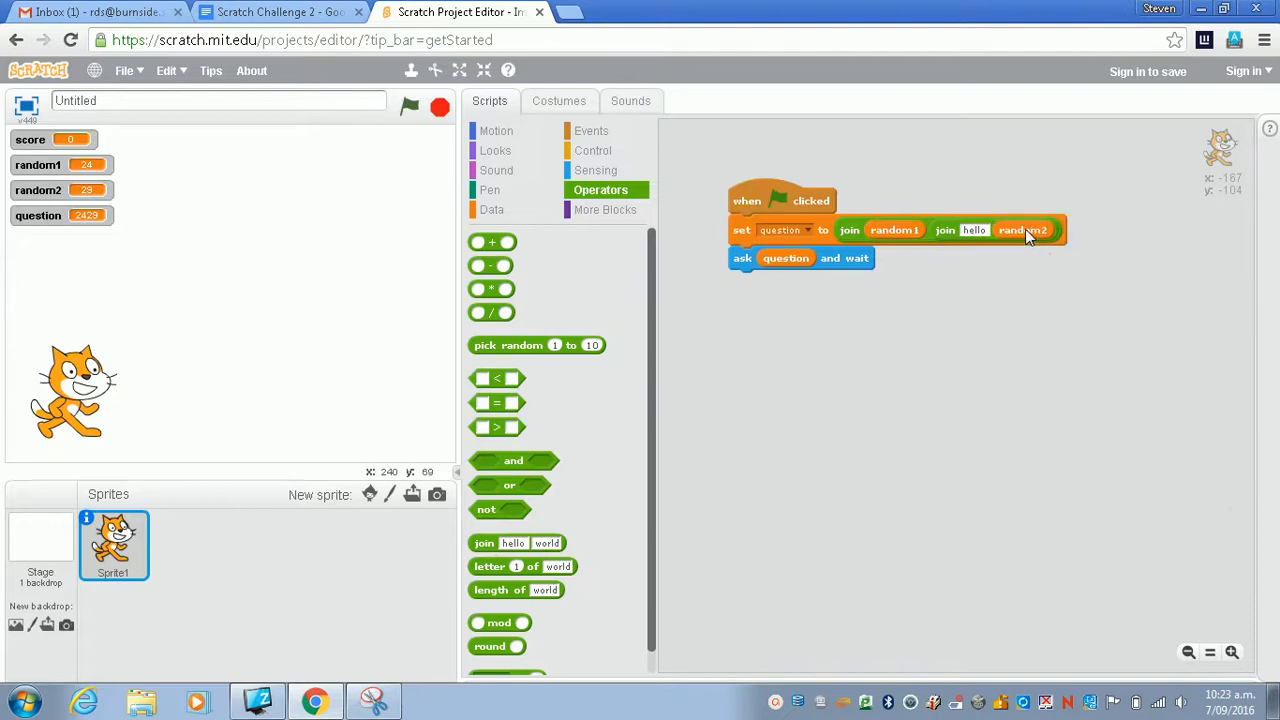
click(974, 230)
text(x)
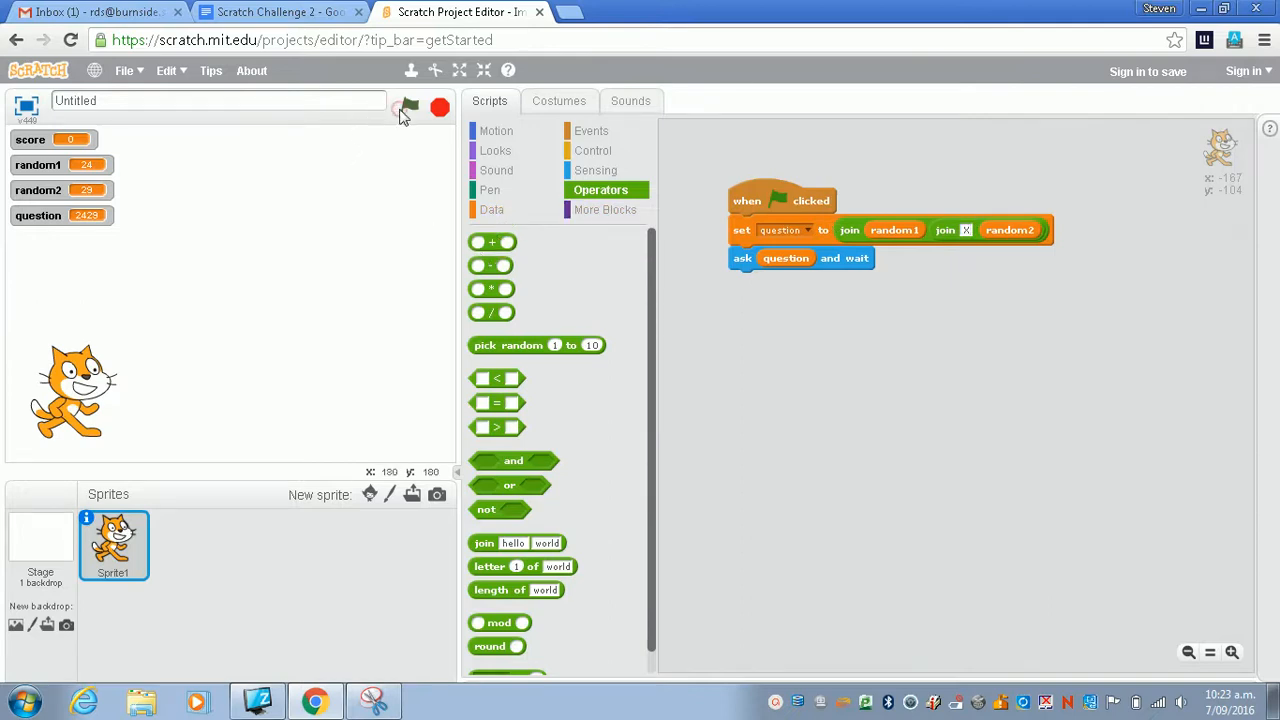
click(406, 108)
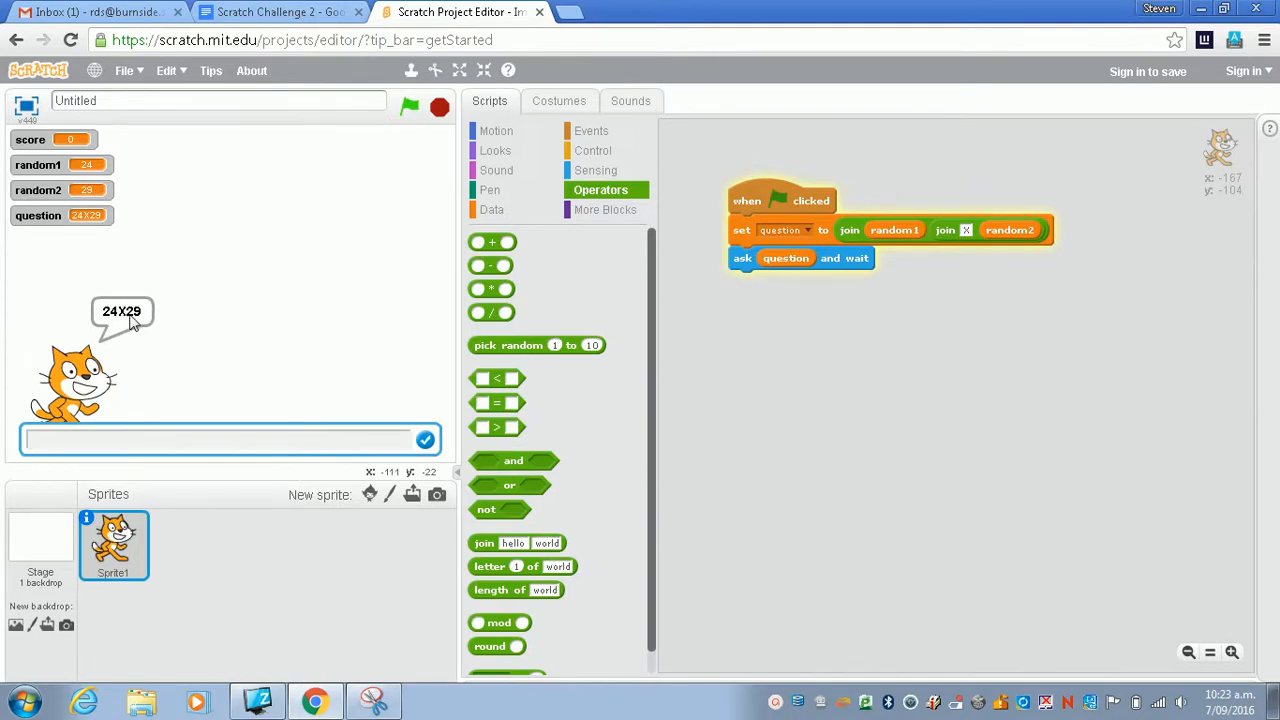
mouse_move(968, 232)
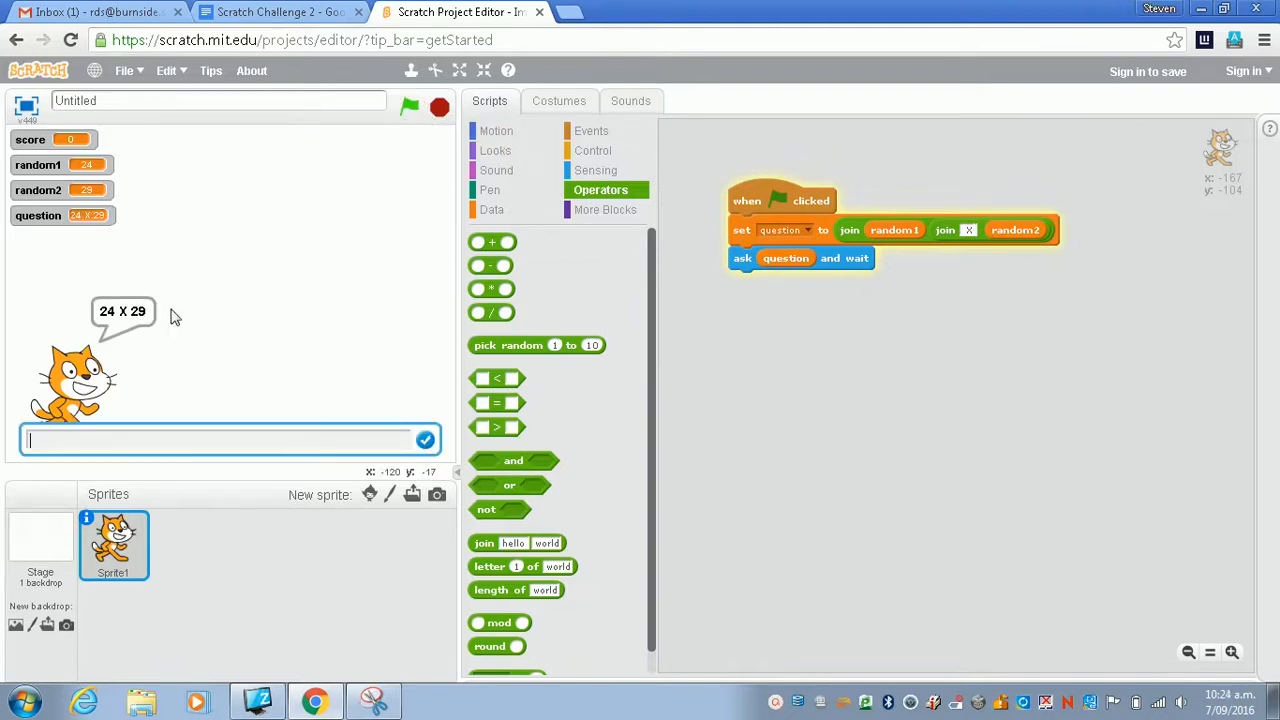
mouse_move(152, 318)
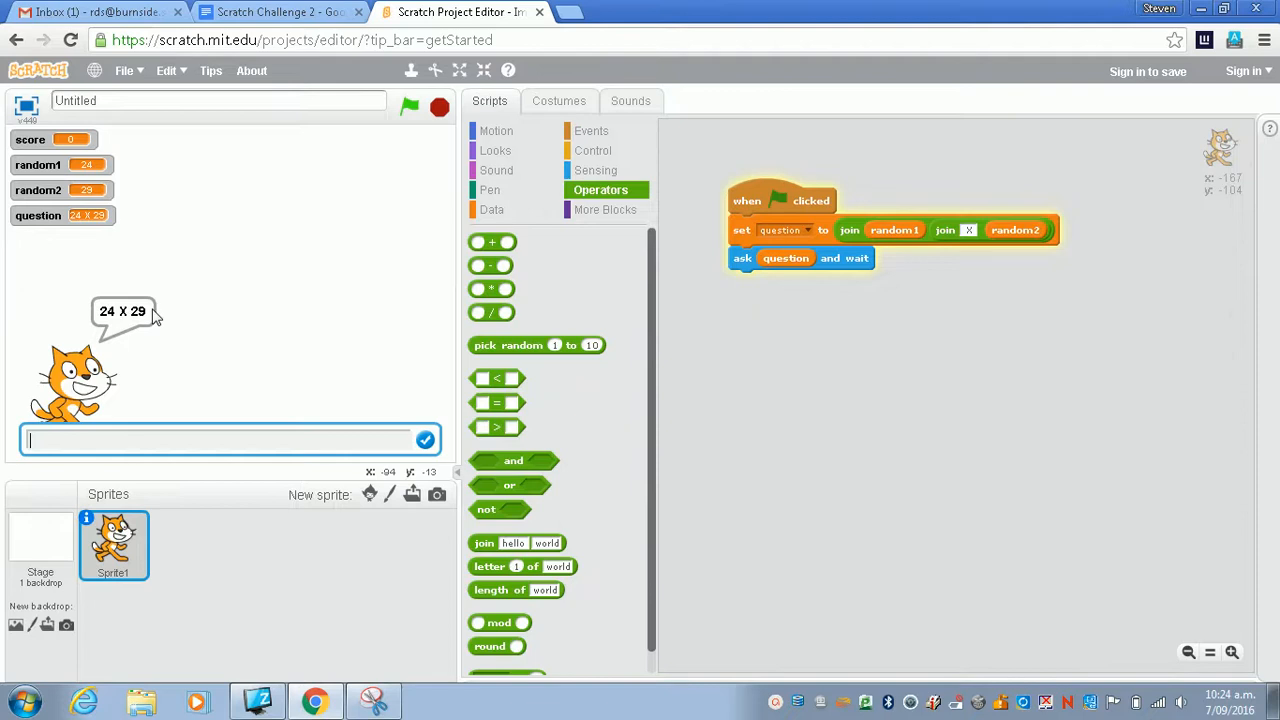
mouse_move(836, 270)
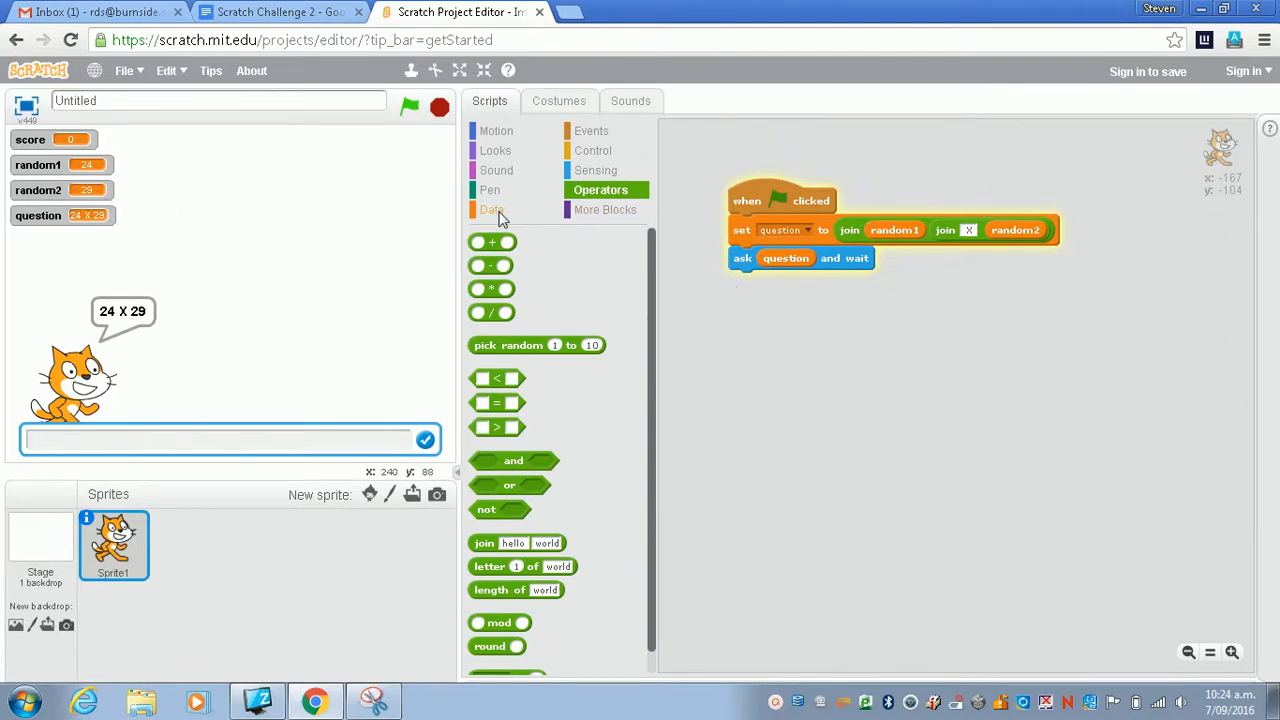
Set random1 to pick random 1 to 10 at the top of the green-flag script.
click(490, 210)
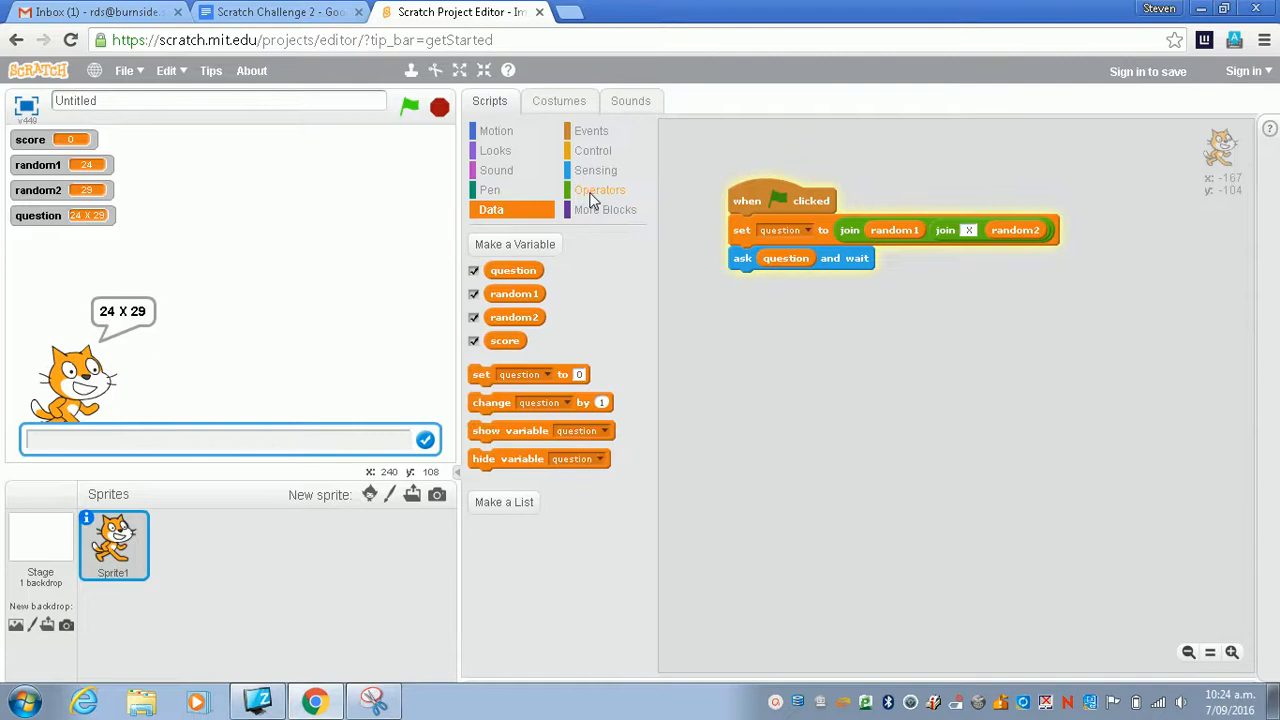
click(600, 190)
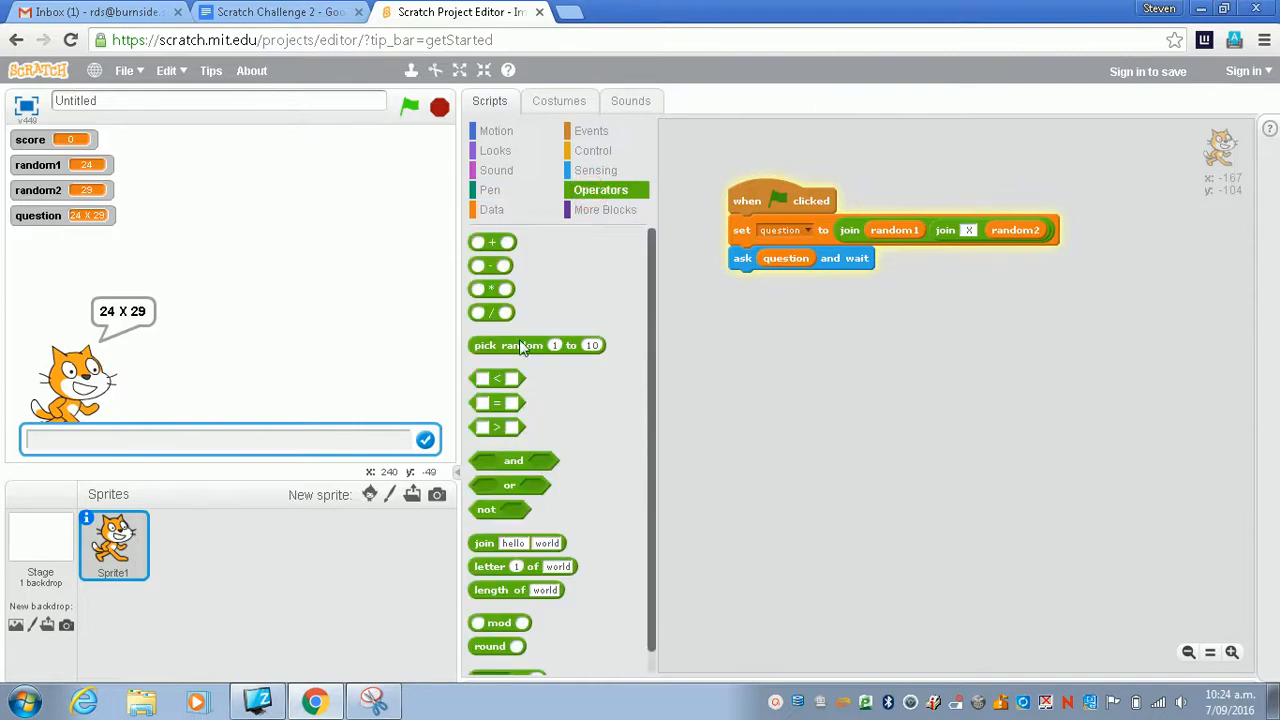
drag(536, 344, 896, 356)
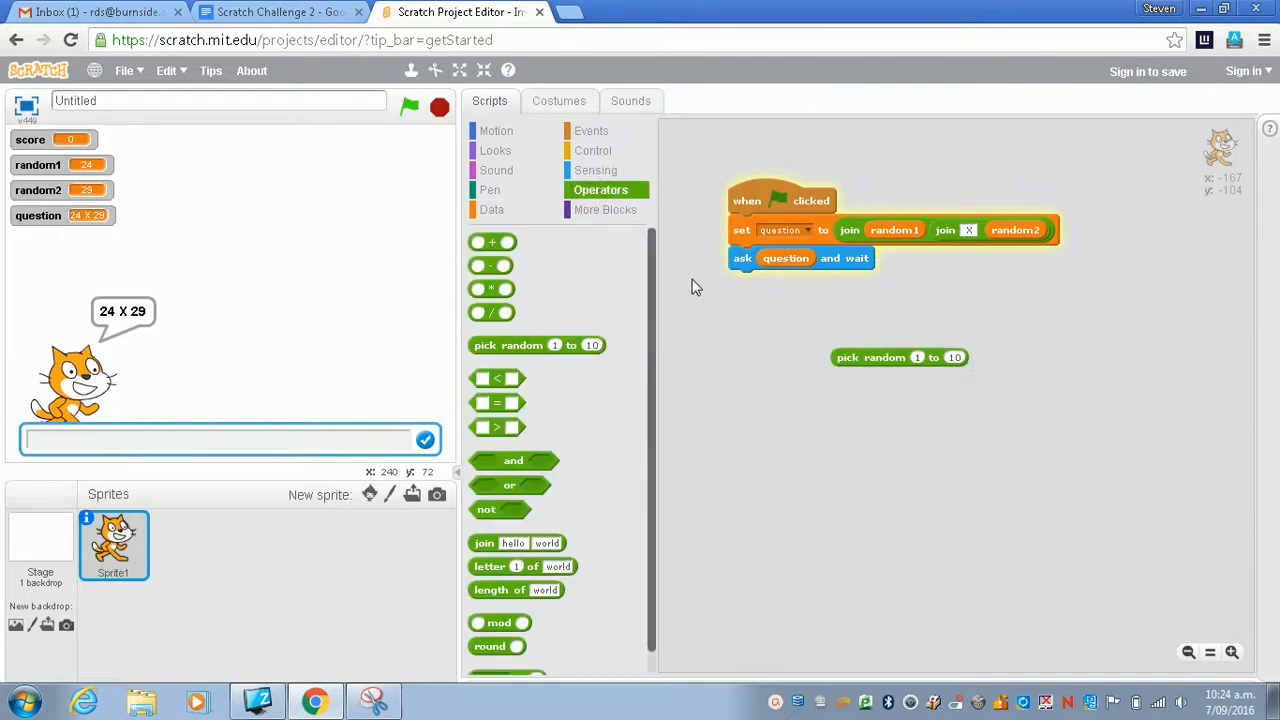
click(492, 210)
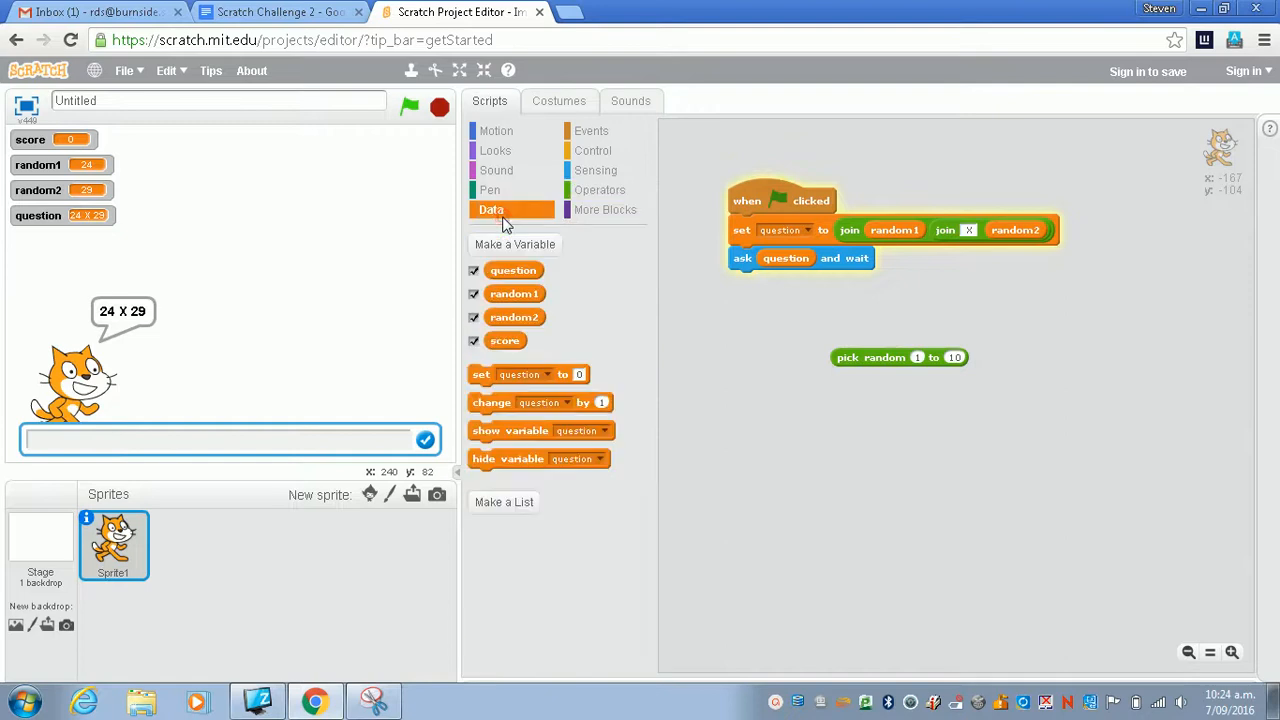
mouse_move(476, 368)
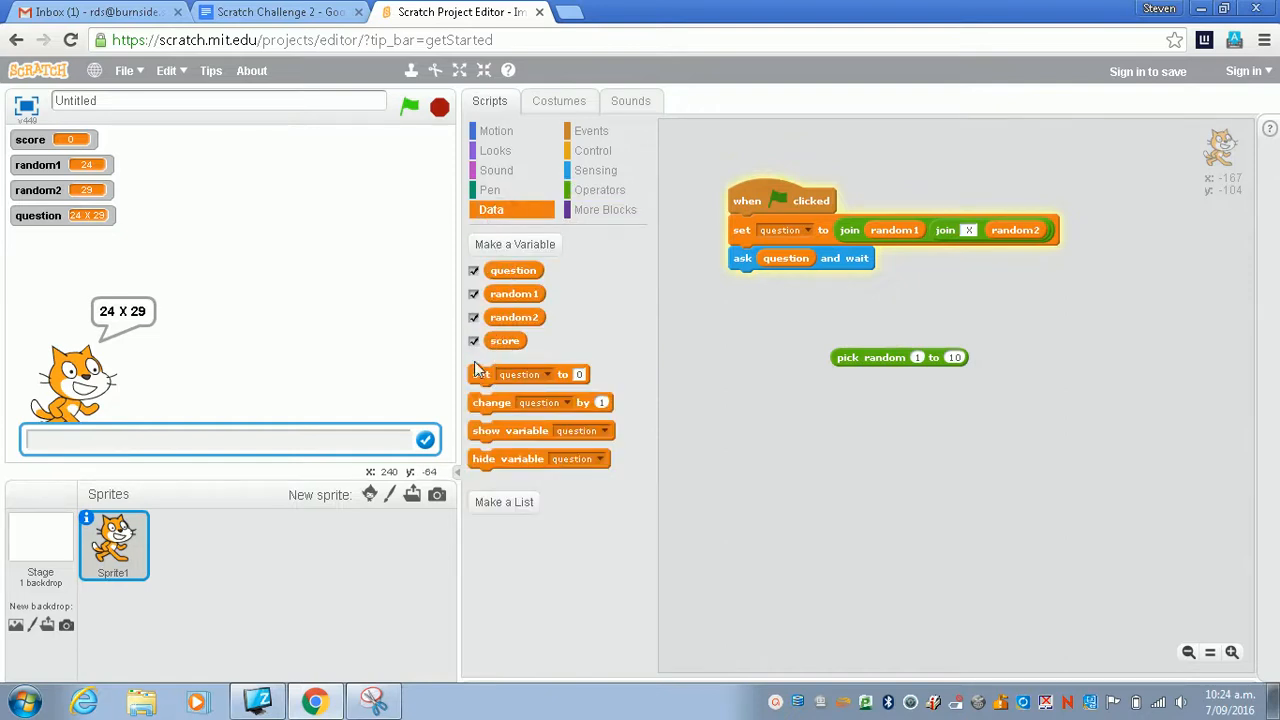
drag(480, 374, 700, 380)
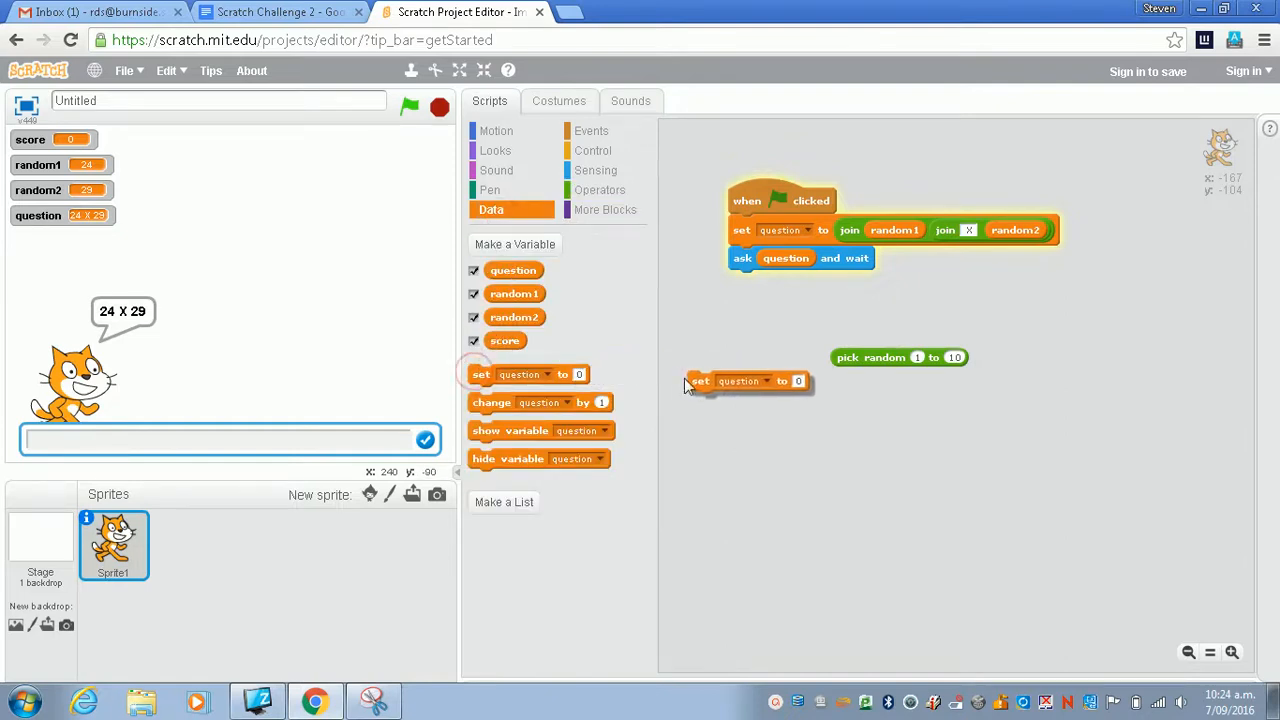
drag(700, 380, 718, 374)
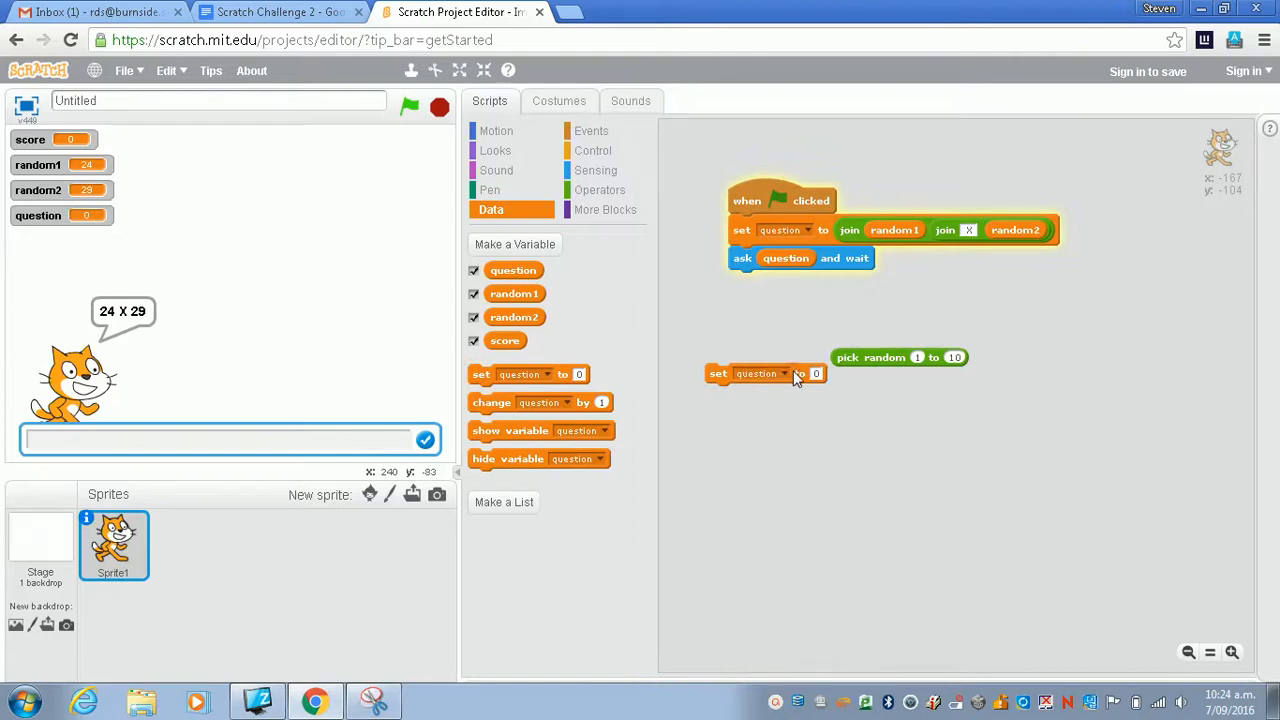
click(784, 374)
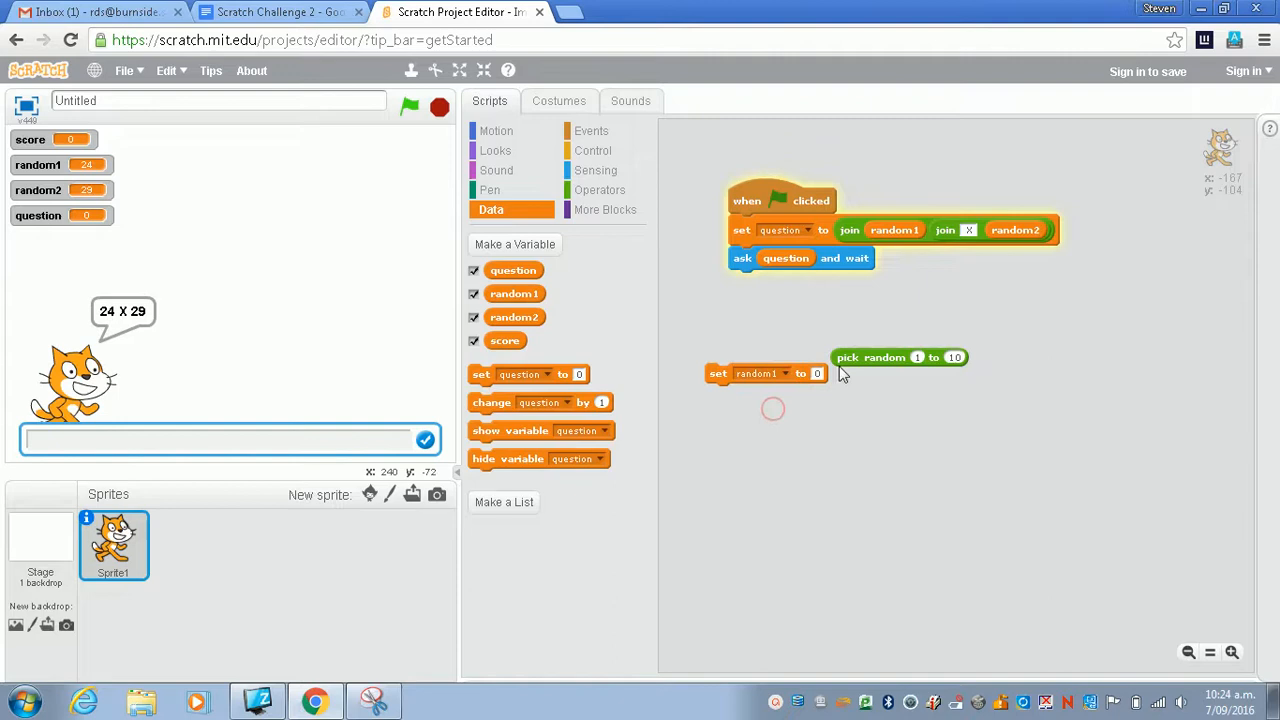
drag(898, 356, 820, 376)
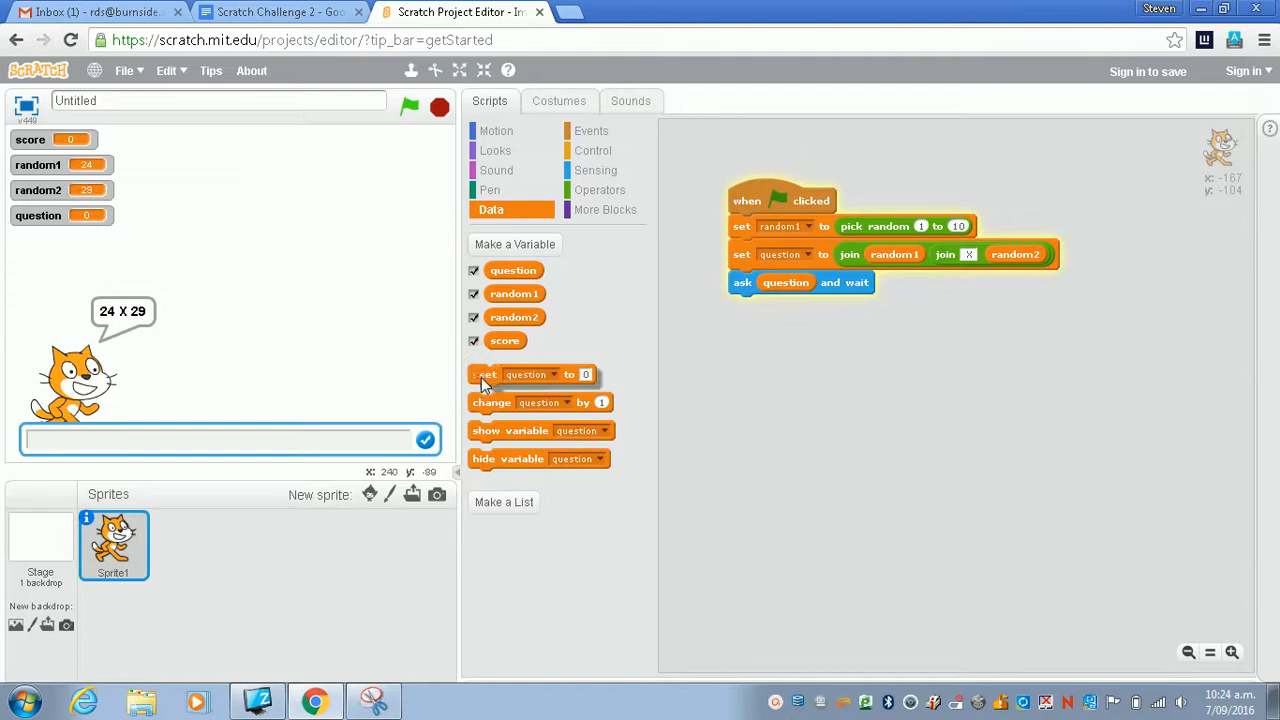
Add a loose set block below and choose random2 as its variable.
drag(484, 374, 792, 386)
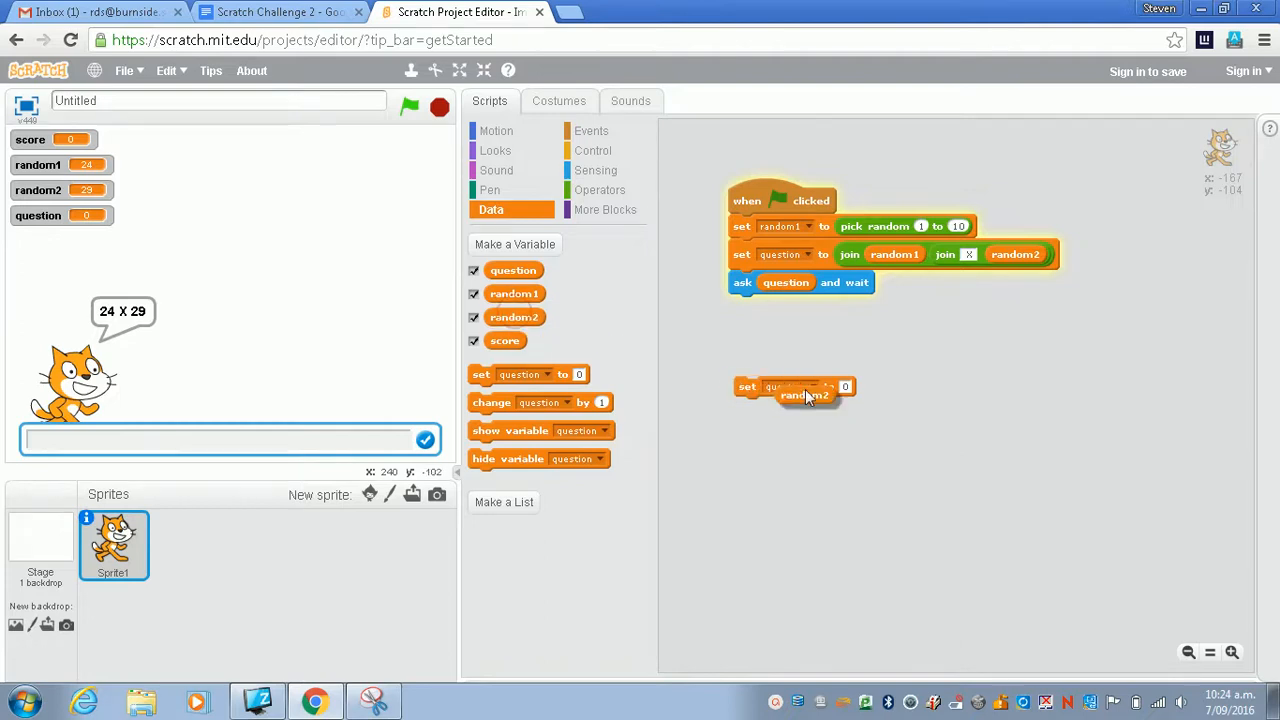
drag(804, 396, 772, 436)
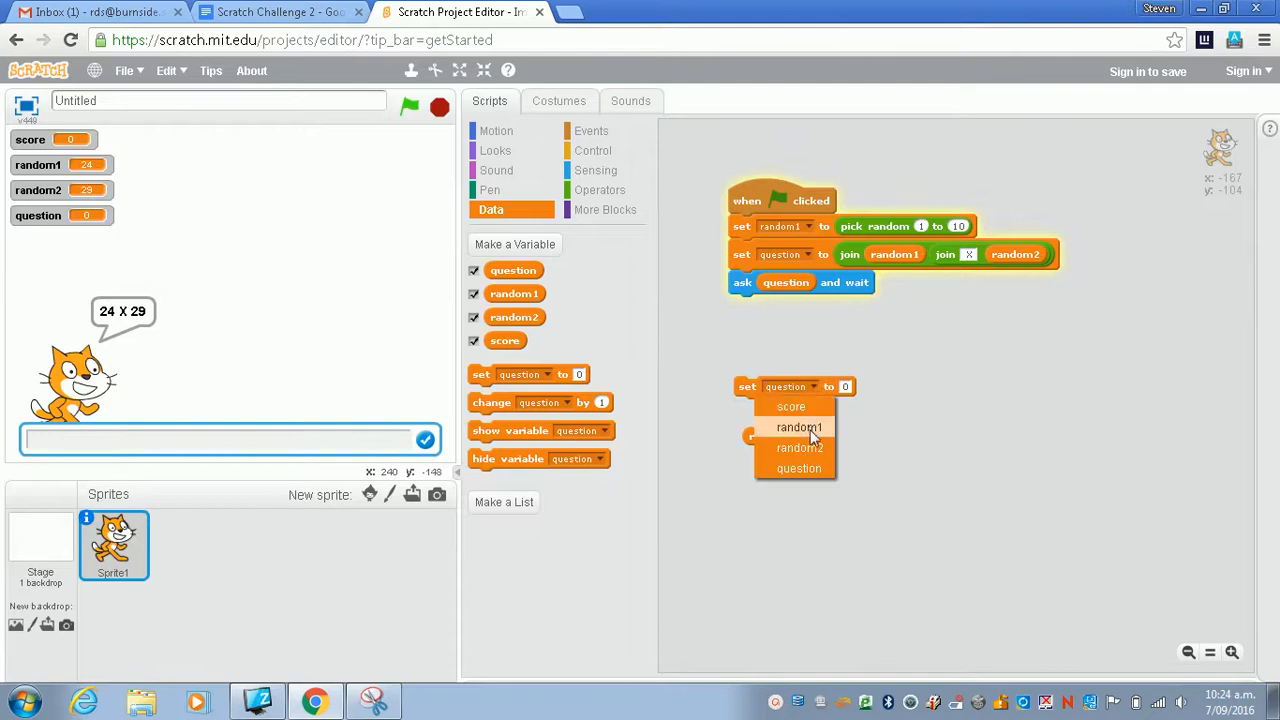
click(804, 448)
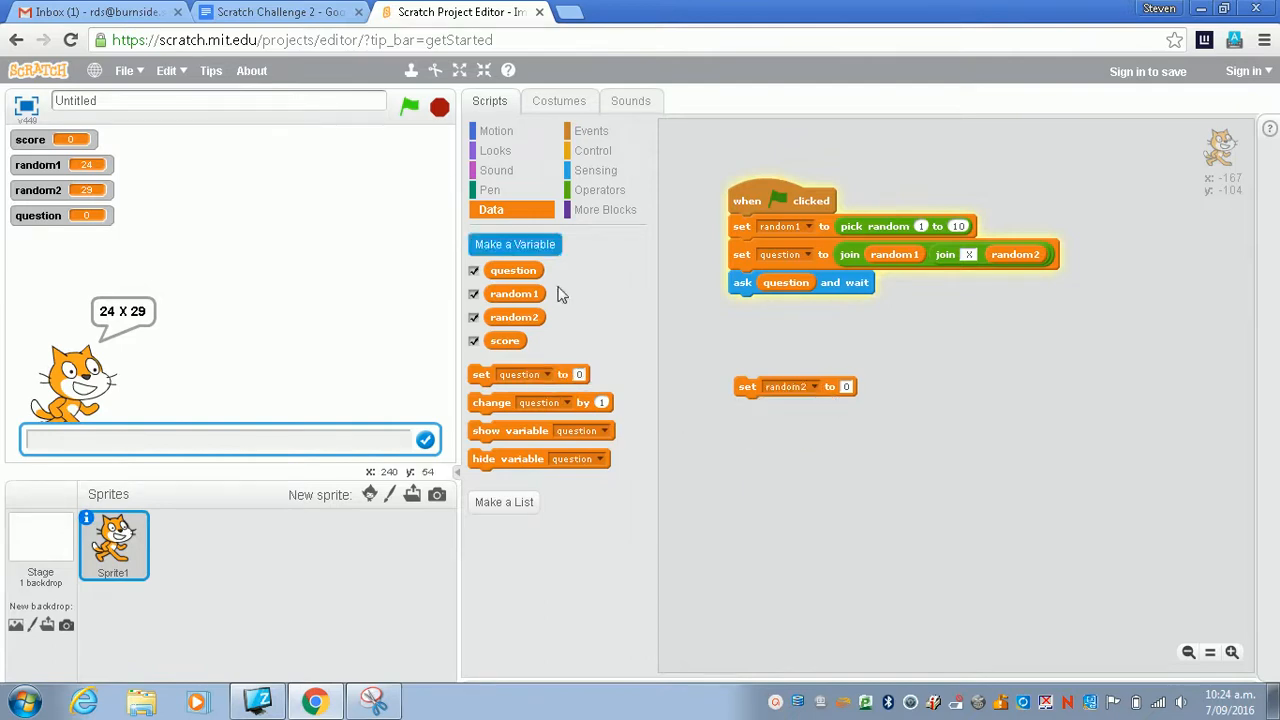
Set random2 to pick random 1 to 10 and attach it under set random1.
click(600, 190)
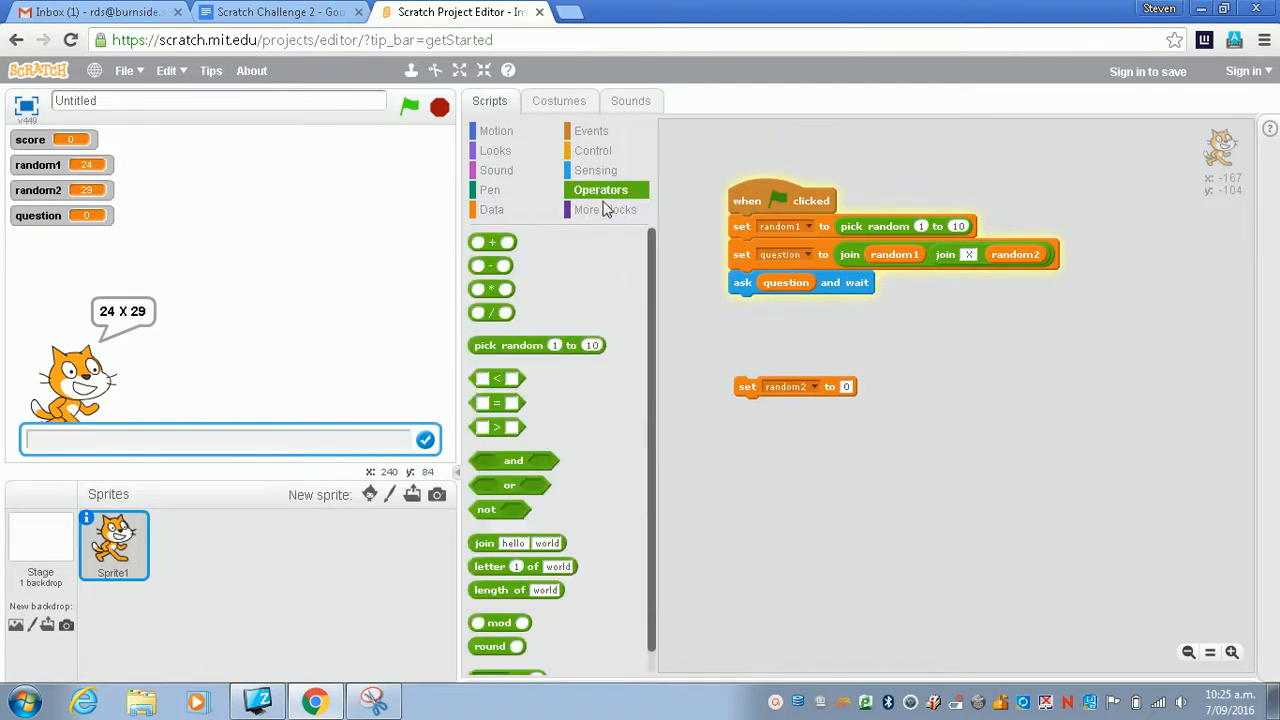
drag(536, 344, 908, 388)
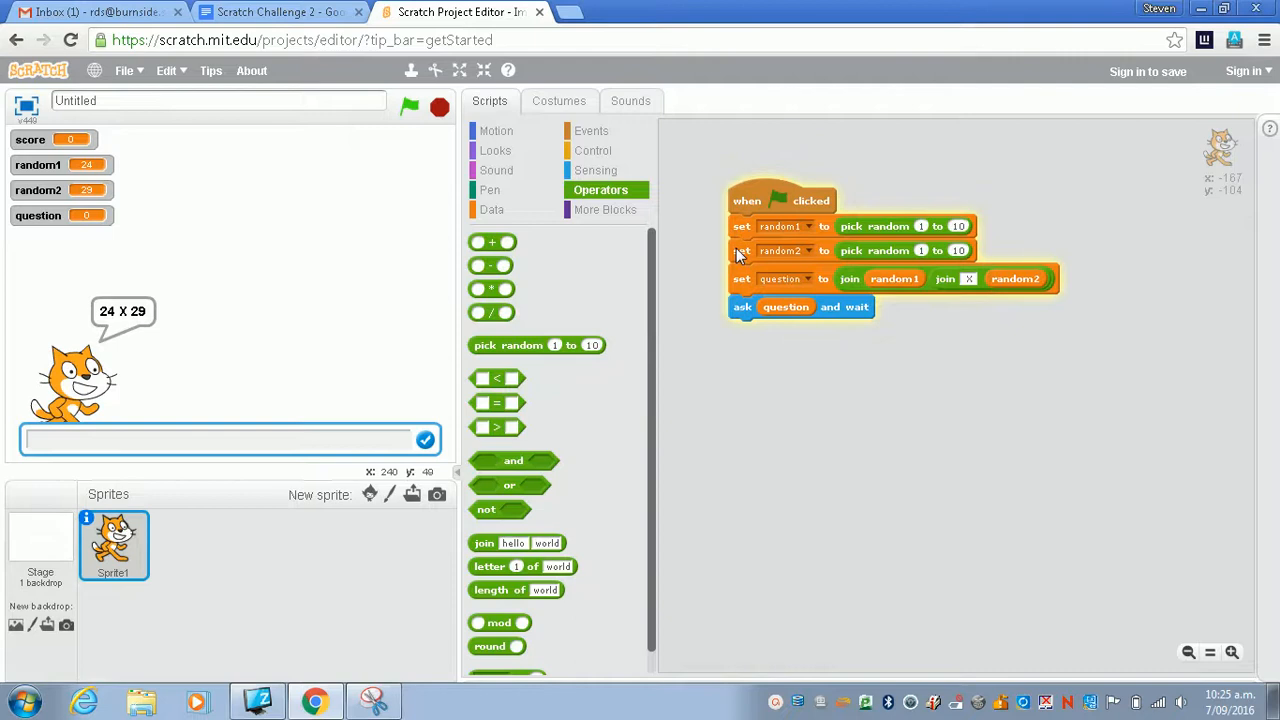
mouse_move(798, 252)
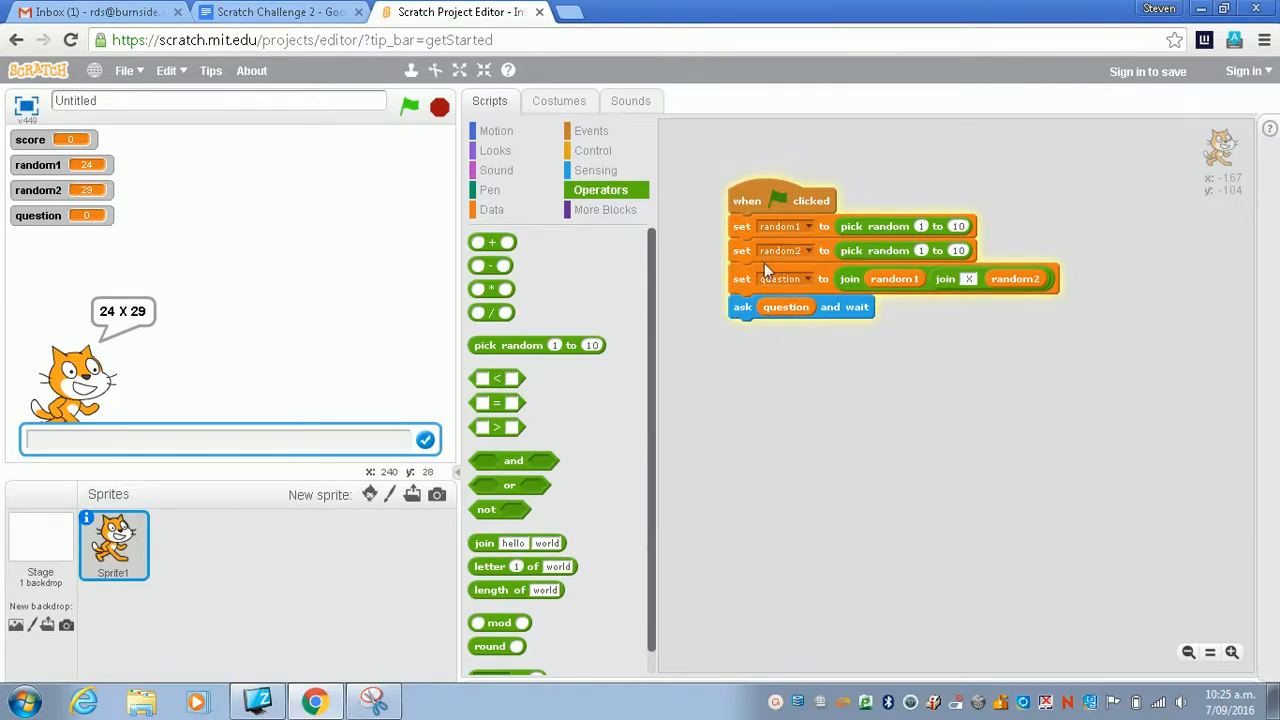
mouse_move(904, 278)
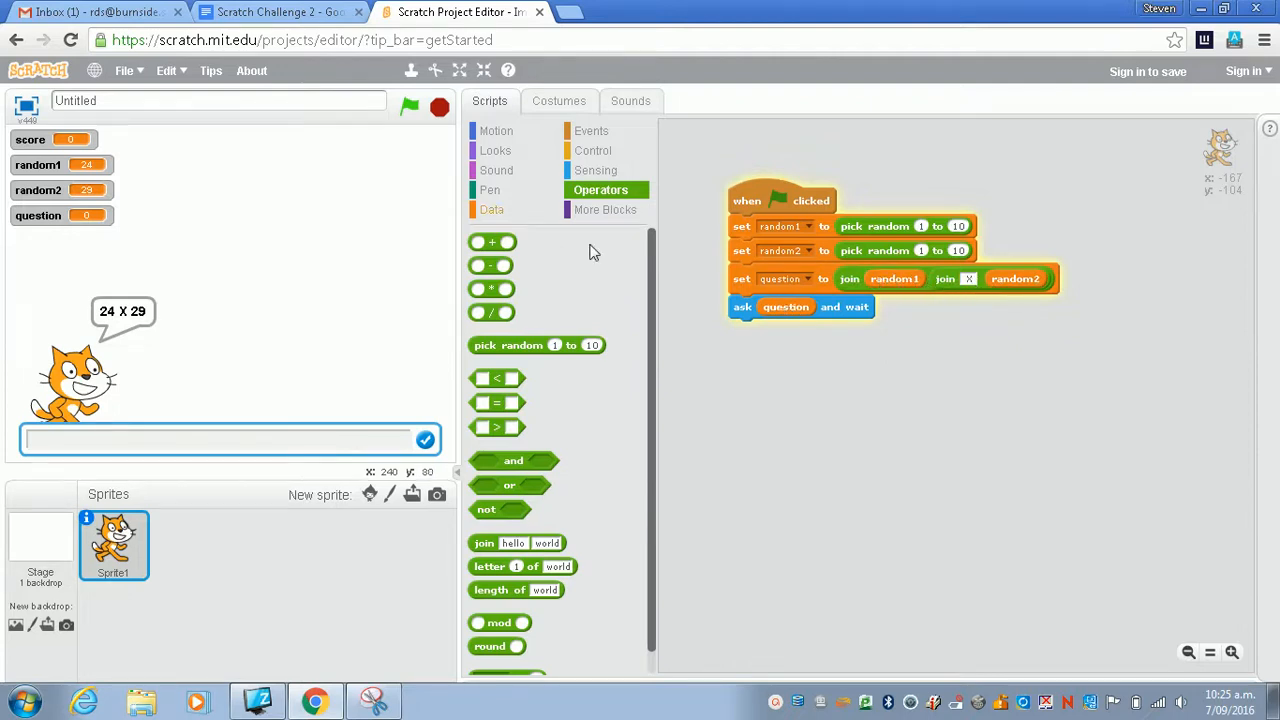
Run the script three times to check varied questions like 4 X 1.
click(408, 108)
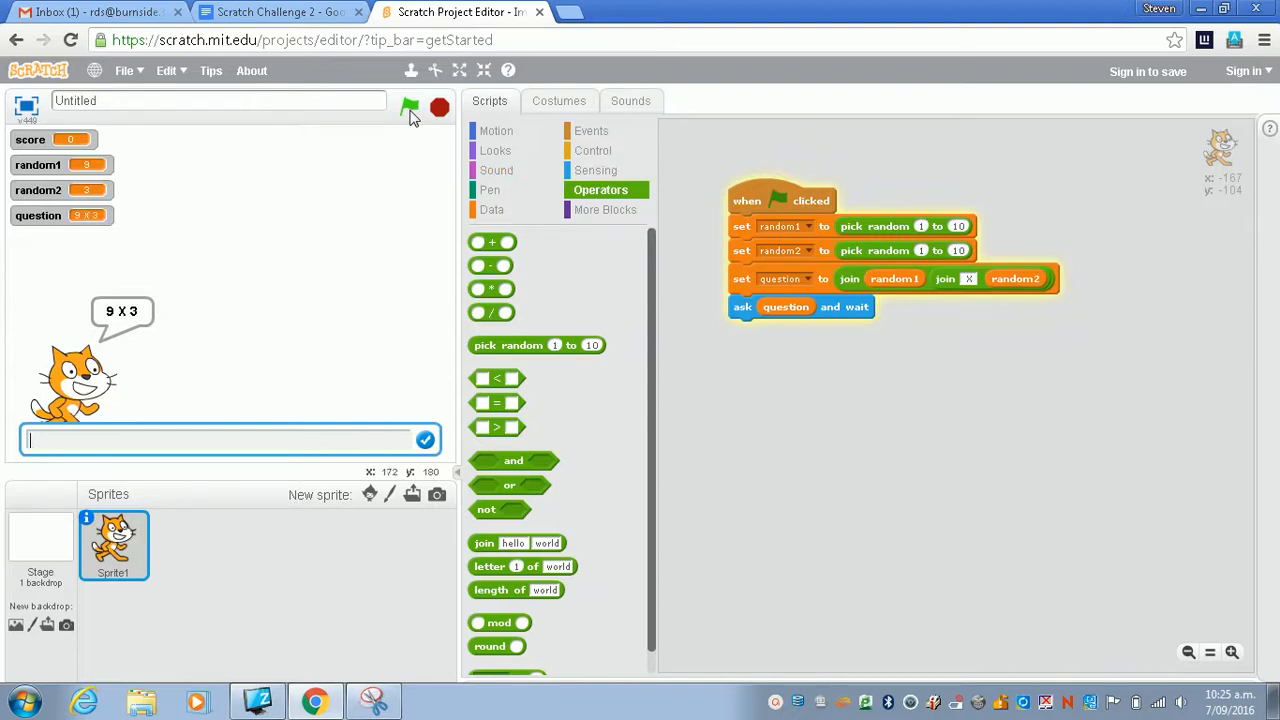
click(408, 108)
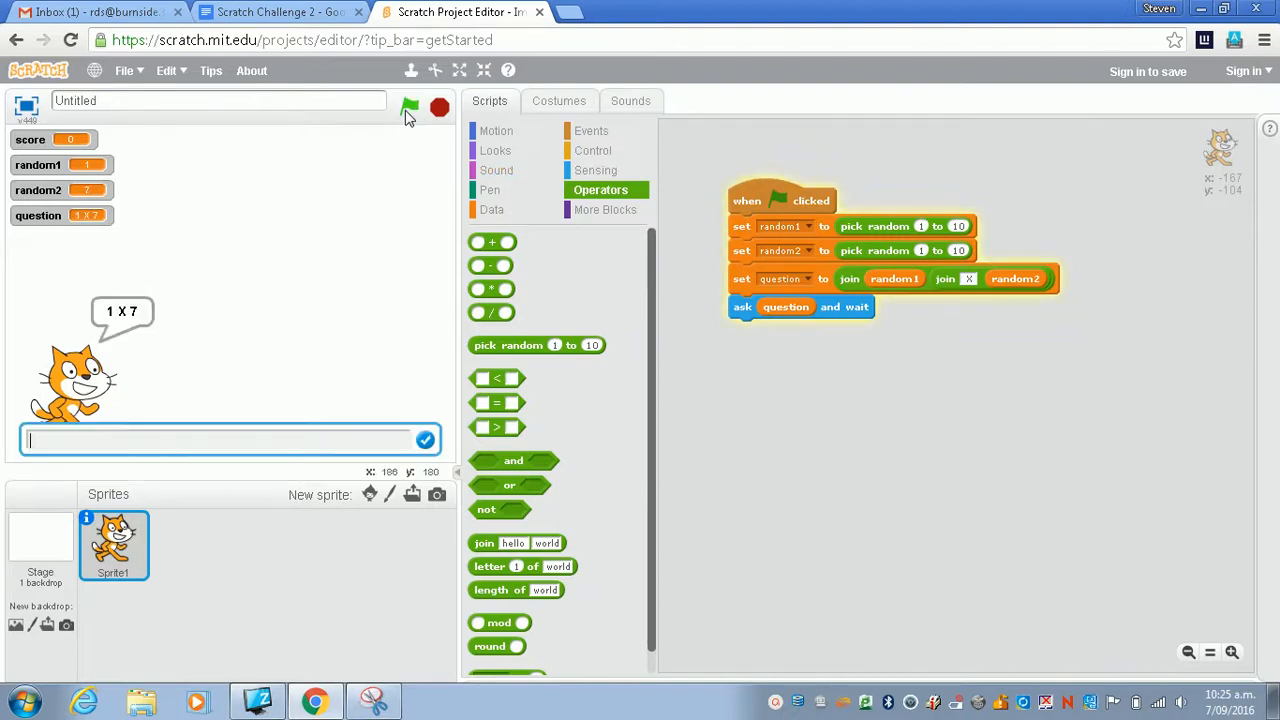
click(408, 108)
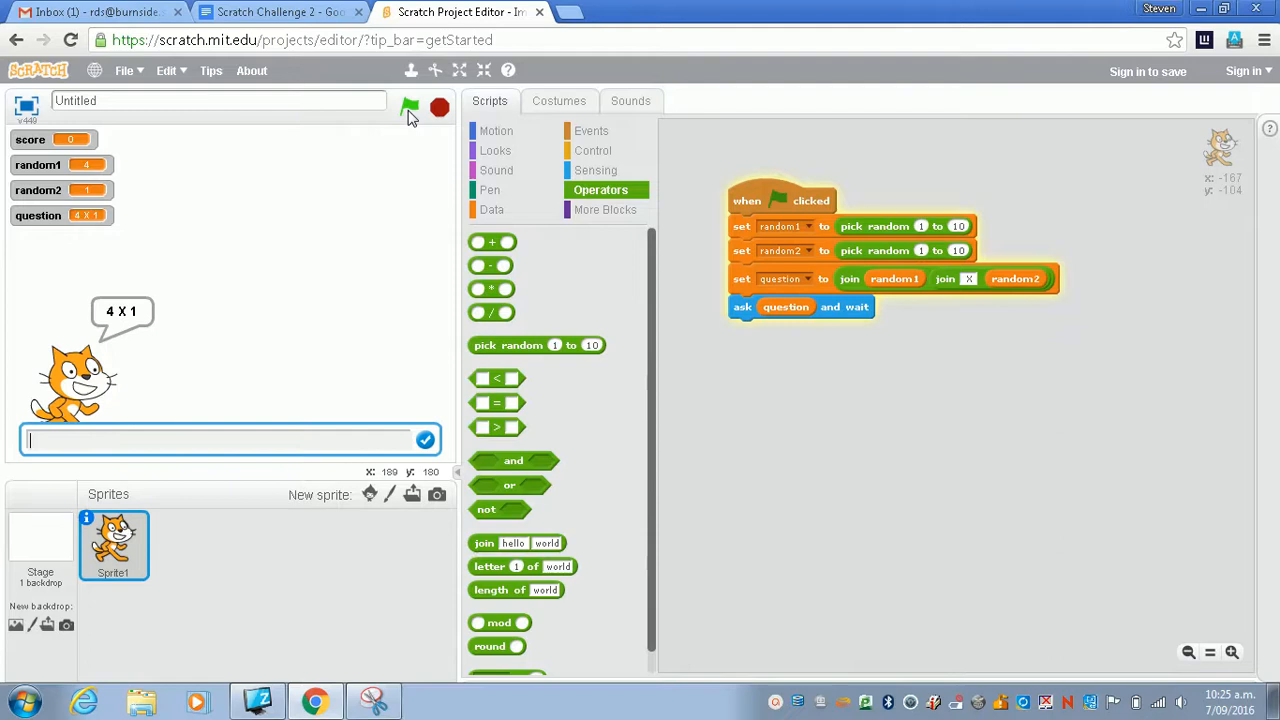